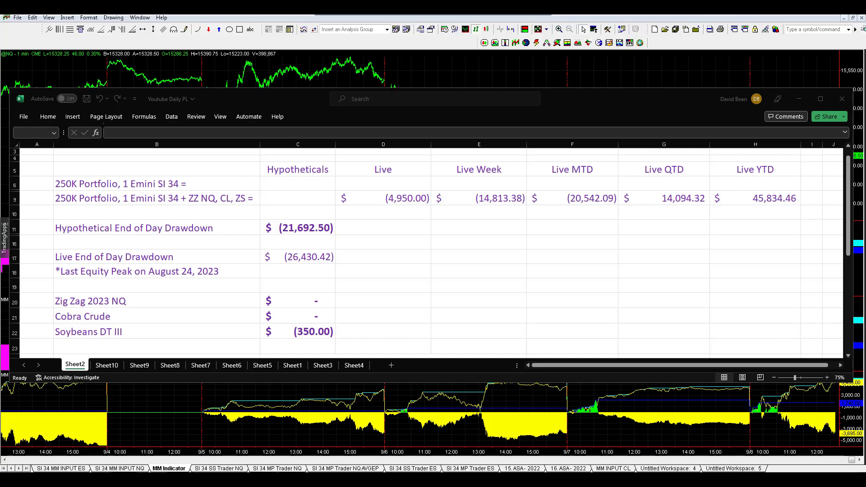
pyautogui.moveTo(471, 103)
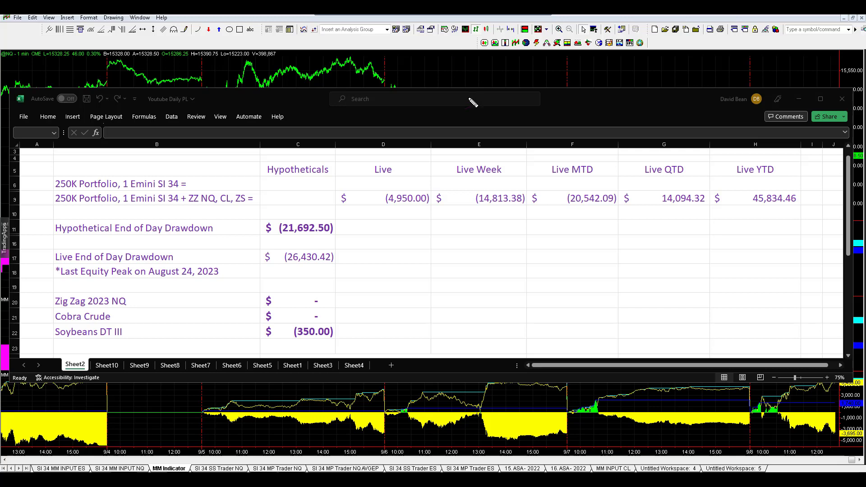
pyautogui.moveTo(472, 102)
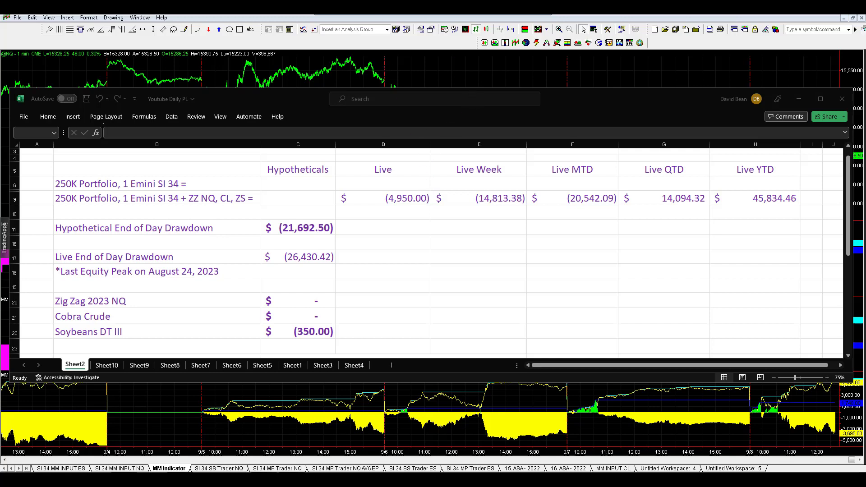
pyautogui.moveTo(607, 231)
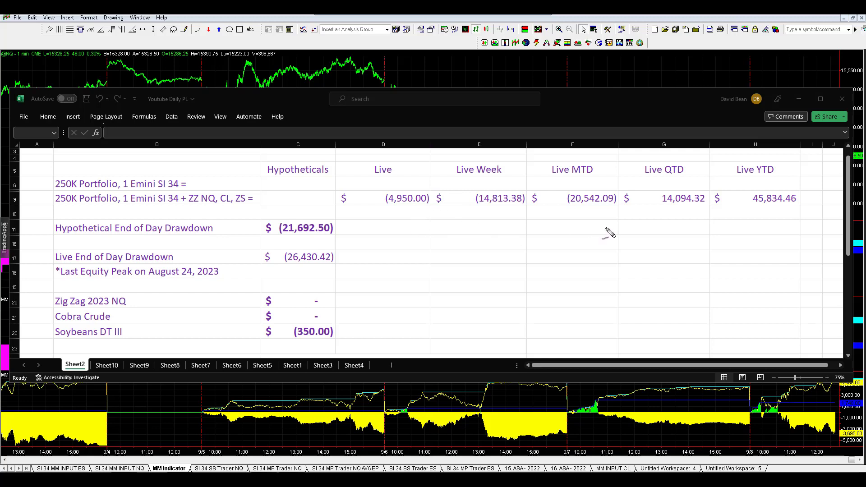
# - Circle the Live QTD 14,094.32 with an arrow, and underline the live results and equity peak date
pyautogui.moveTo(646, 219); pyautogui.dragTo(717, 213)
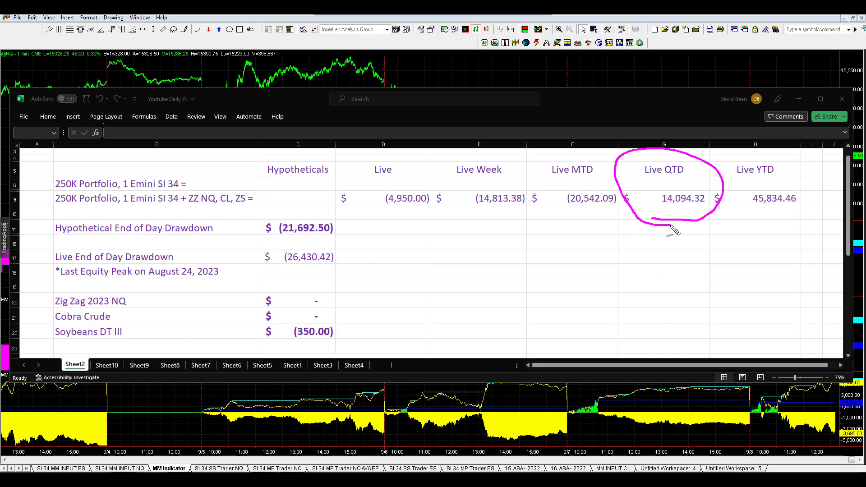
pyautogui.moveTo(686, 230); pyautogui.dragTo(688, 279)
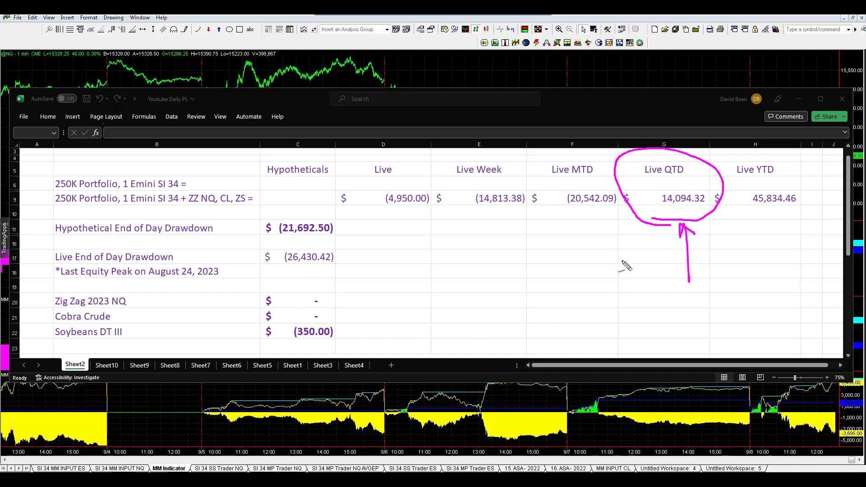
pyautogui.moveTo(562, 250)
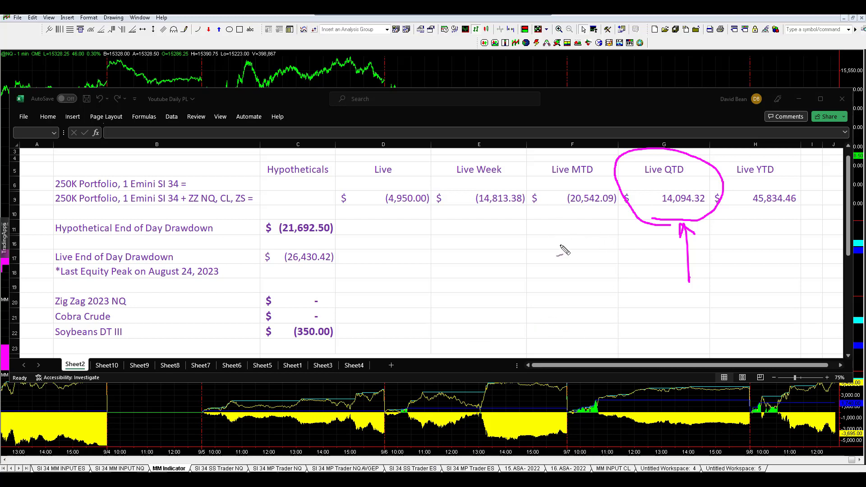
pyautogui.moveTo(577, 276)
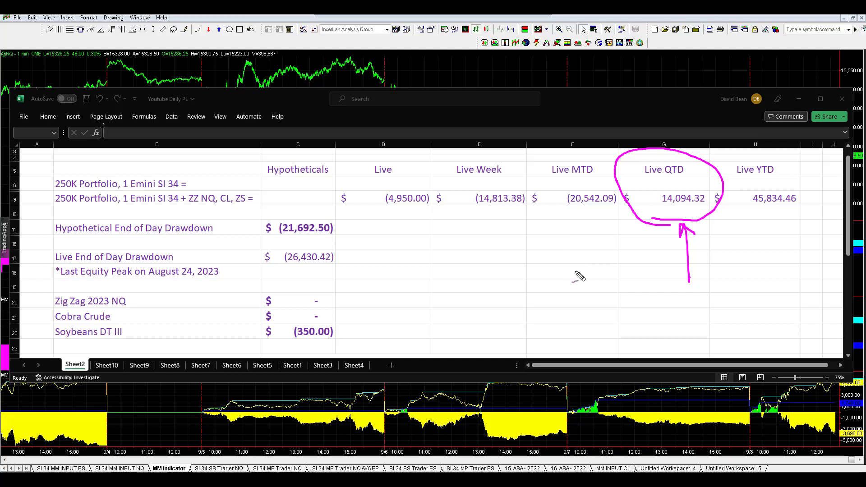
pyautogui.moveTo(486, 242)
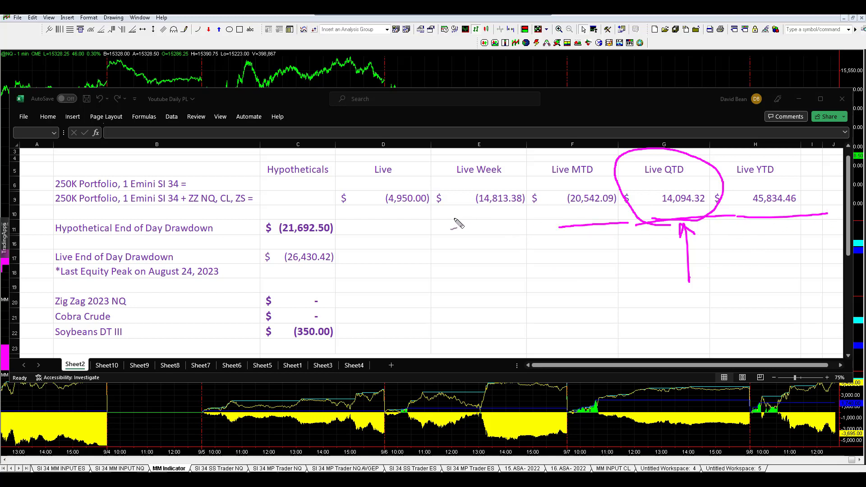
pyautogui.moveTo(453, 216); pyautogui.dragTo(538, 213)
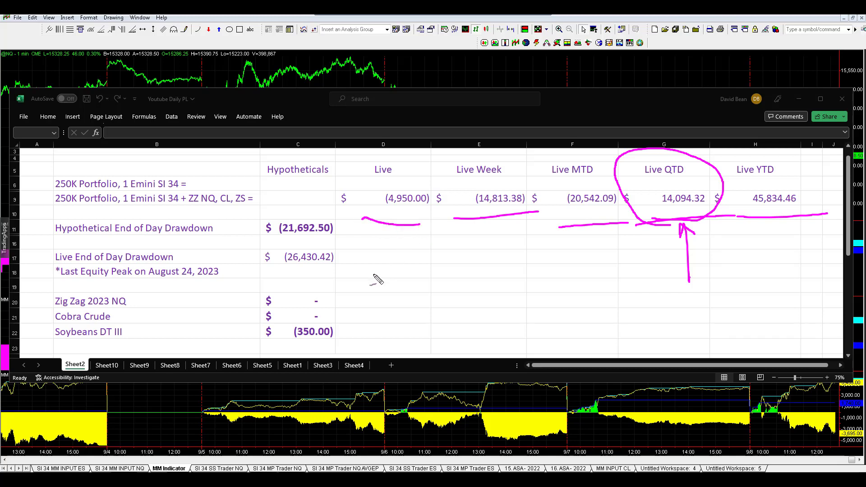
pyautogui.moveTo(149, 286)
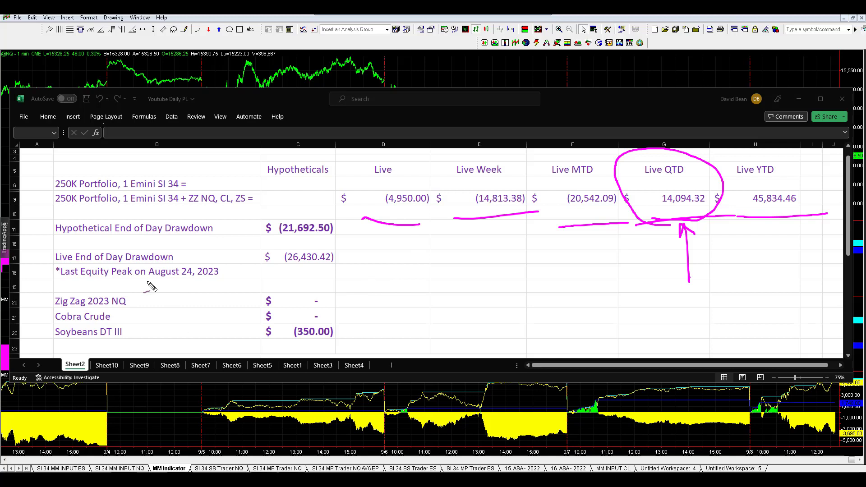
pyautogui.moveTo(144, 284); pyautogui.dragTo(225, 285)
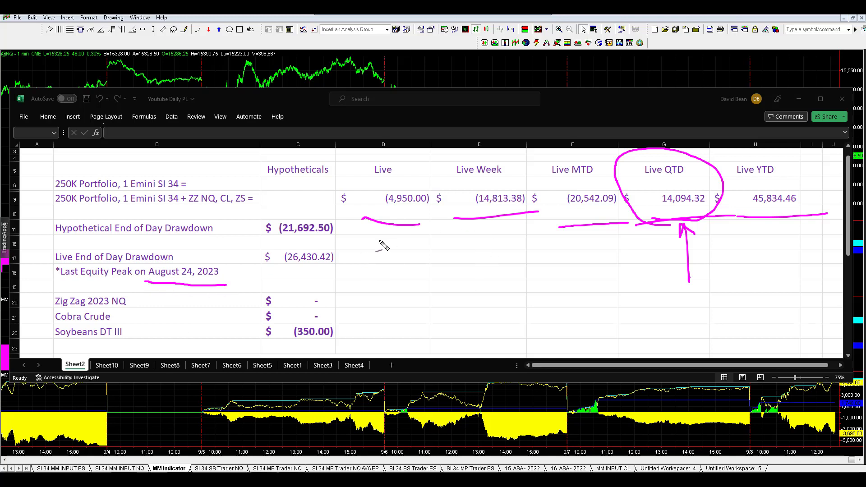
pyautogui.moveTo(439, 276)
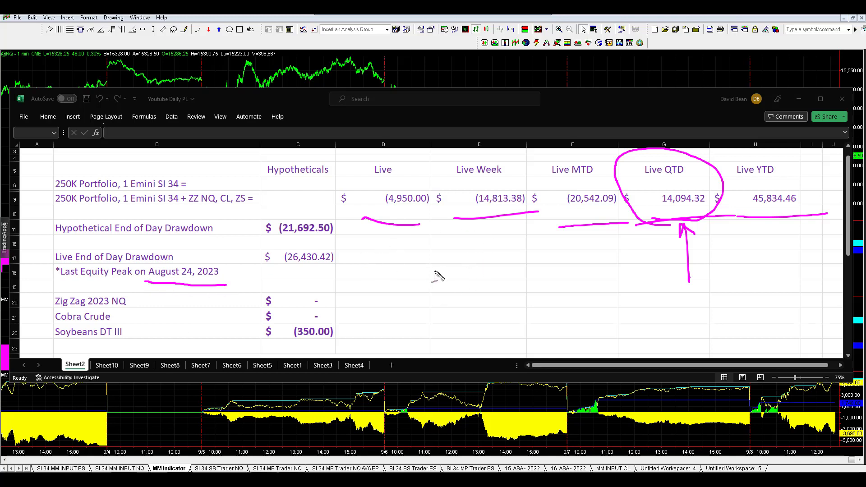
pyautogui.moveTo(411, 271)
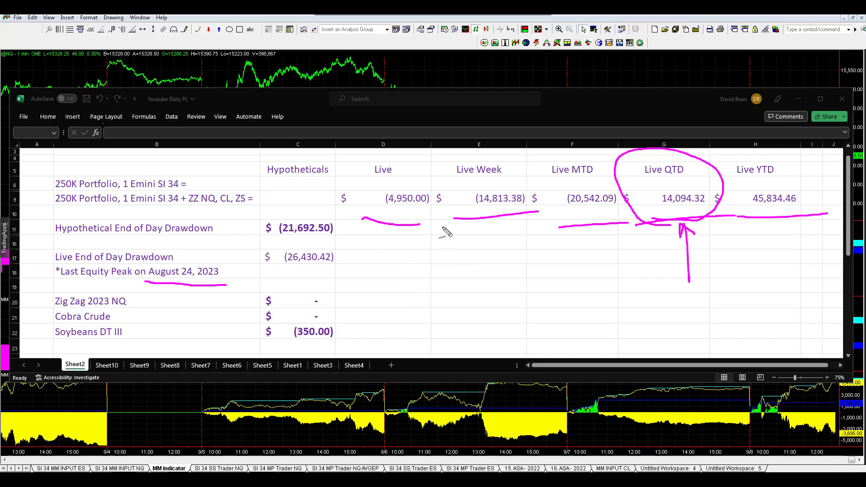
pyautogui.moveTo(495, 292)
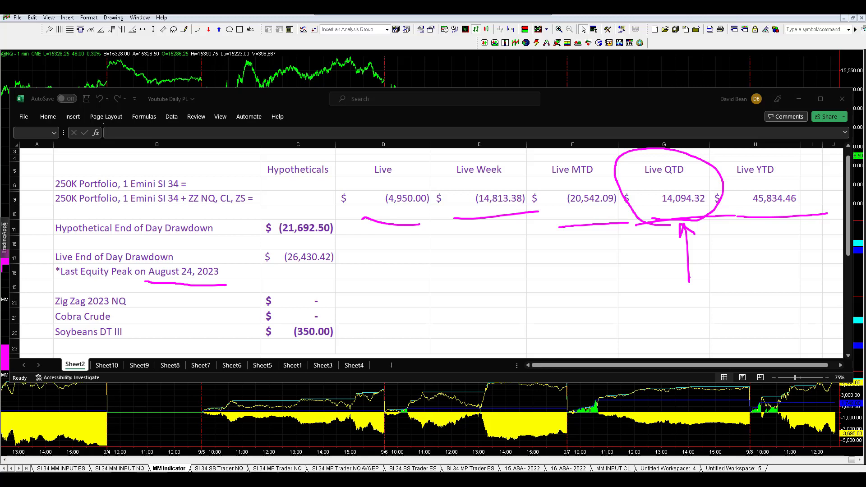
pyautogui.moveTo(500, 84)
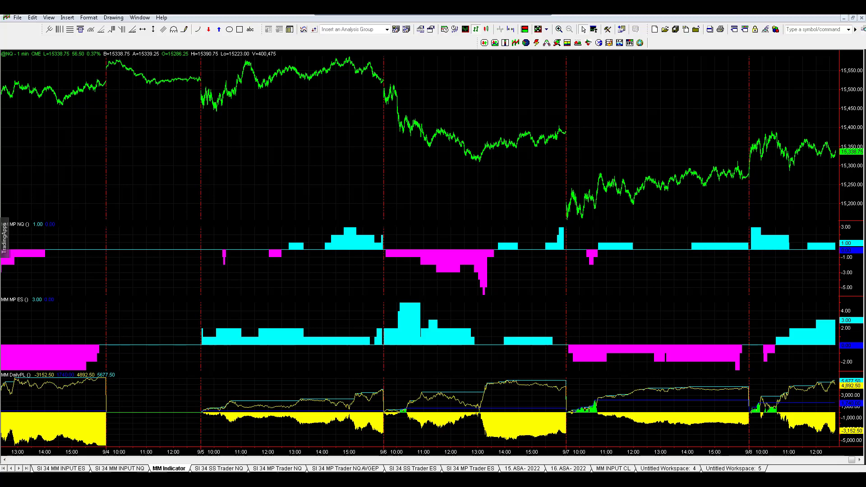
pyautogui.moveTo(833, 438)
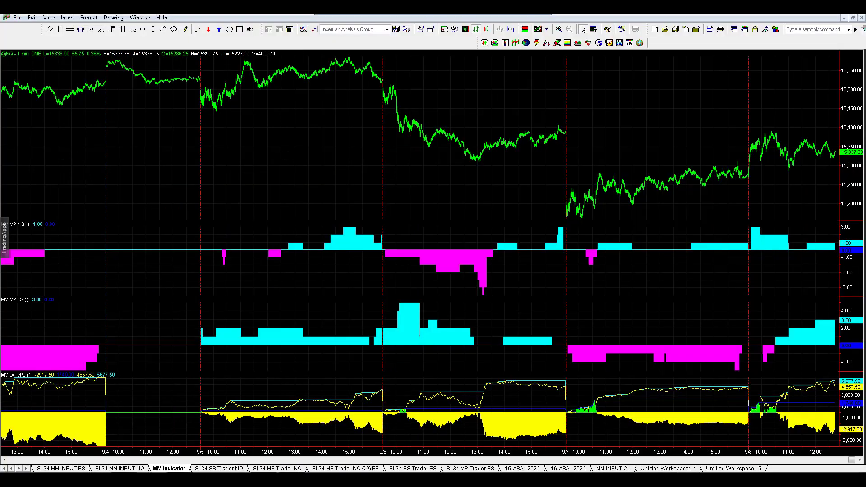
pyautogui.moveTo(411, 153)
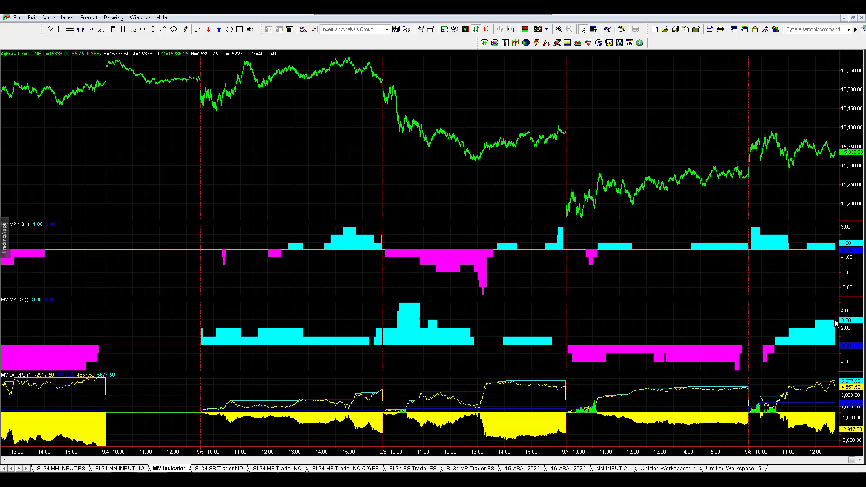
pyautogui.moveTo(817, 247)
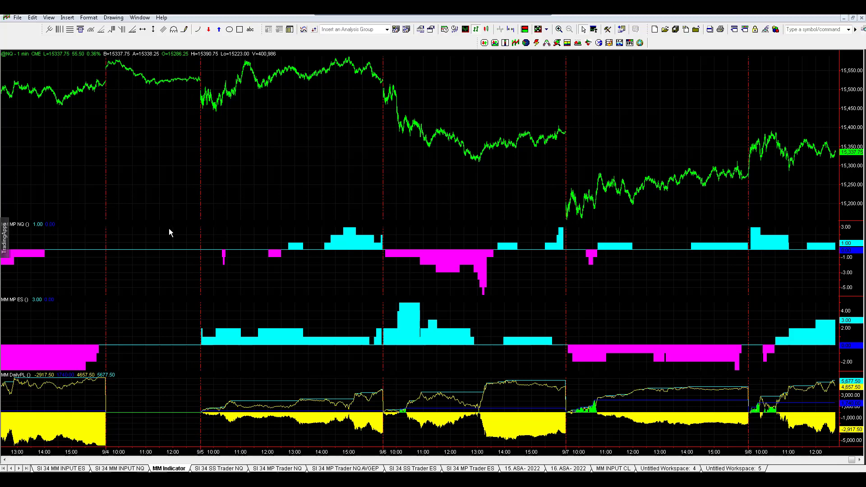
pyautogui.moveTo(151, 262)
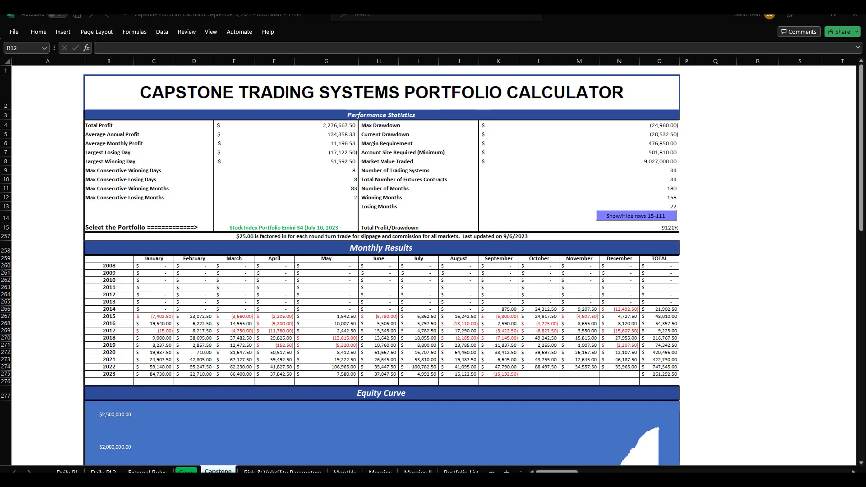
pyautogui.moveTo(536, 264)
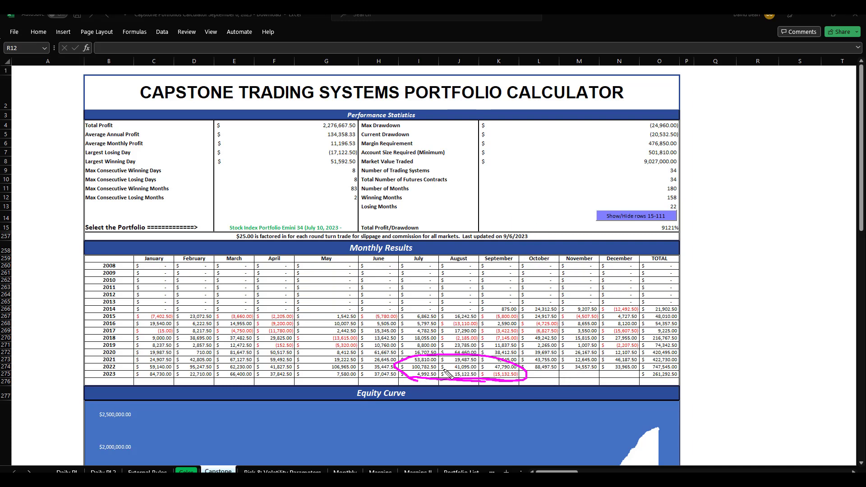
pyautogui.moveTo(475, 387)
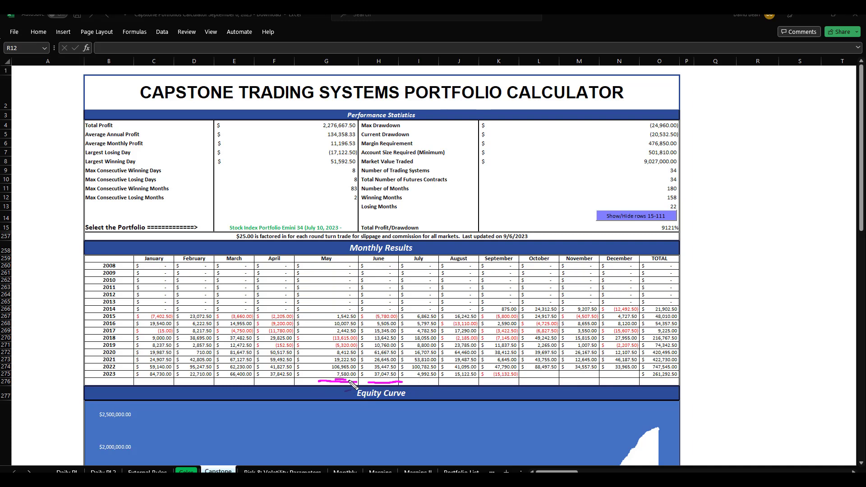
# - Underline the 2023 monthly results and mark the 2019 and 2020 rows with the pen
pyautogui.moveTo(359, 382); pyautogui.dragTo(502, 382)
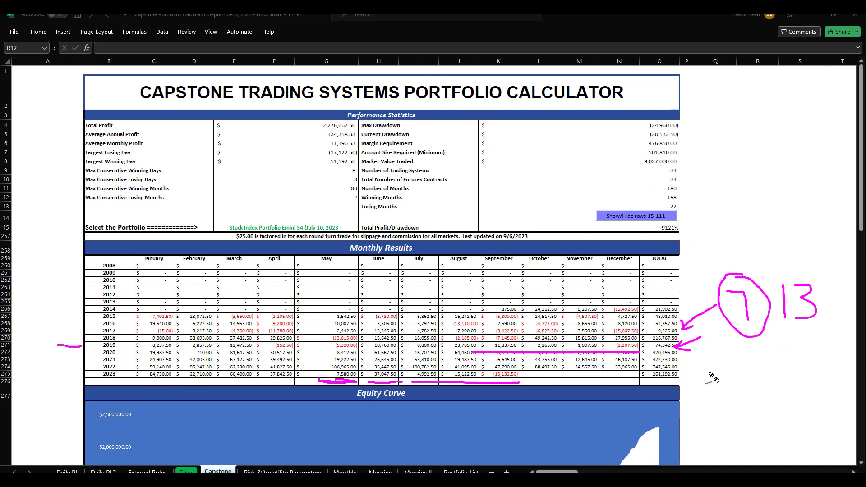
pyautogui.moveTo(729, 365); pyautogui.dragTo(742, 392)
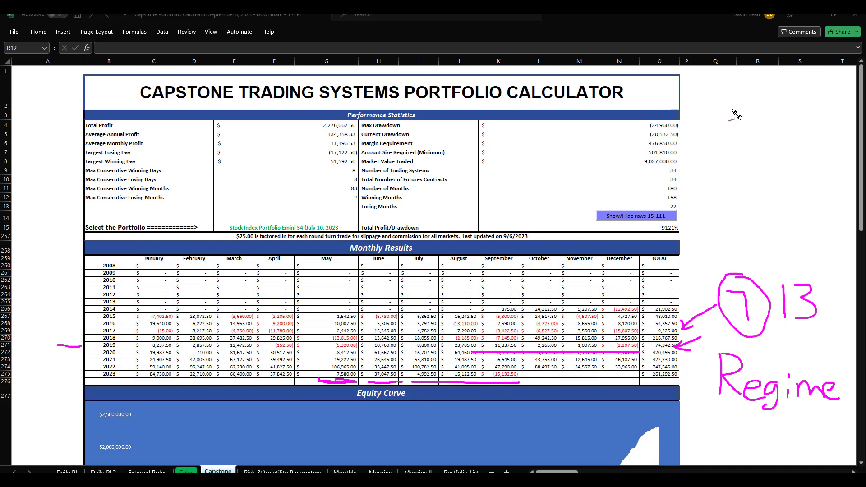
pyautogui.moveTo(426, 379)
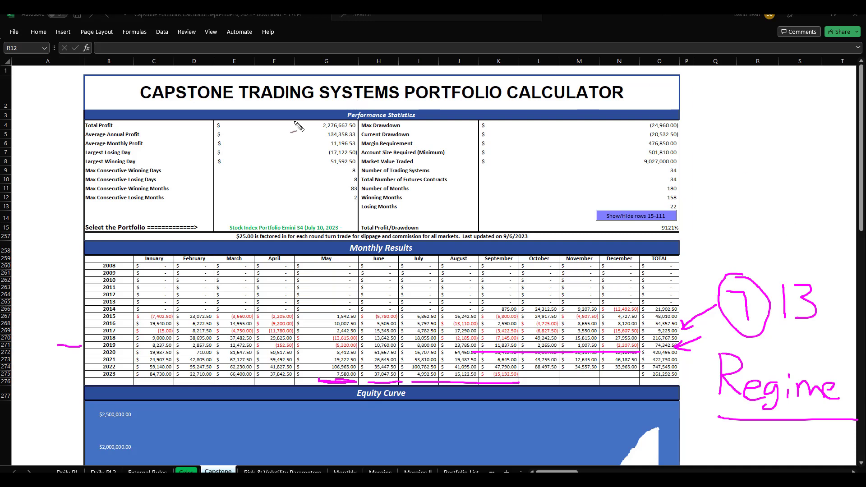
pyautogui.moveTo(485, 195)
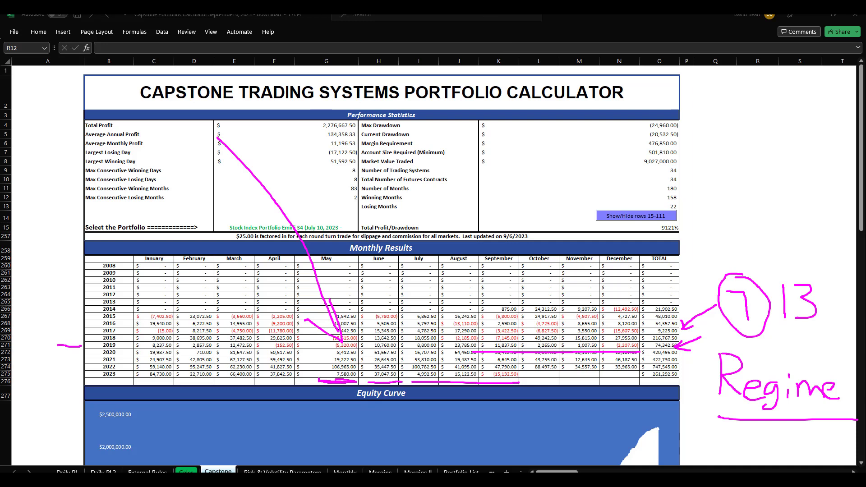
pyautogui.moveTo(413, 277)
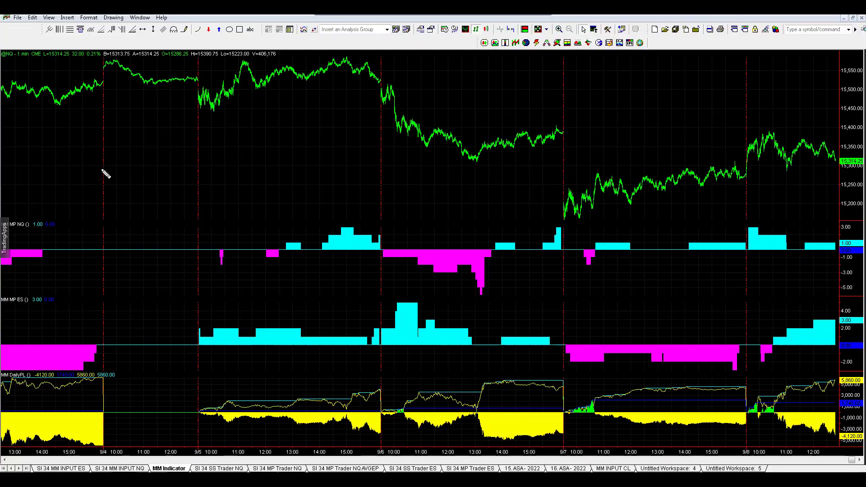
pyautogui.moveTo(99, 206)
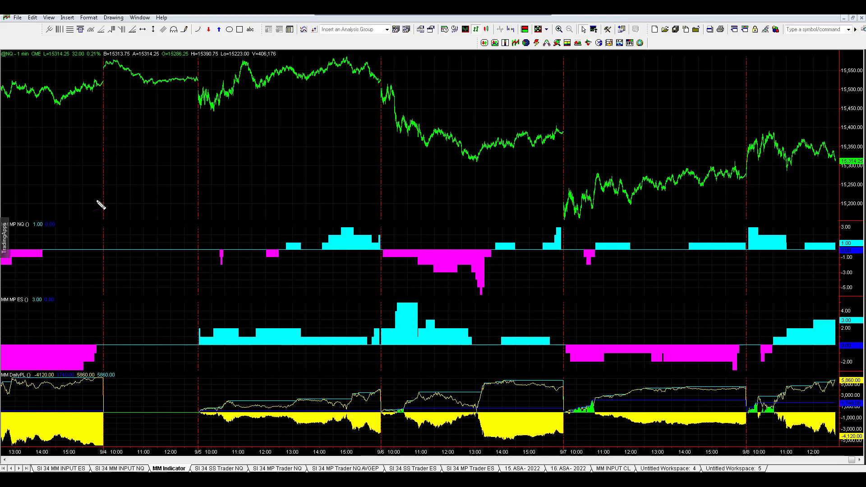
# - Sketch freehand curves tracing the price swings over the first NQ sessions
pyautogui.moveTo(91, 210); pyautogui.dragTo(163, 114)
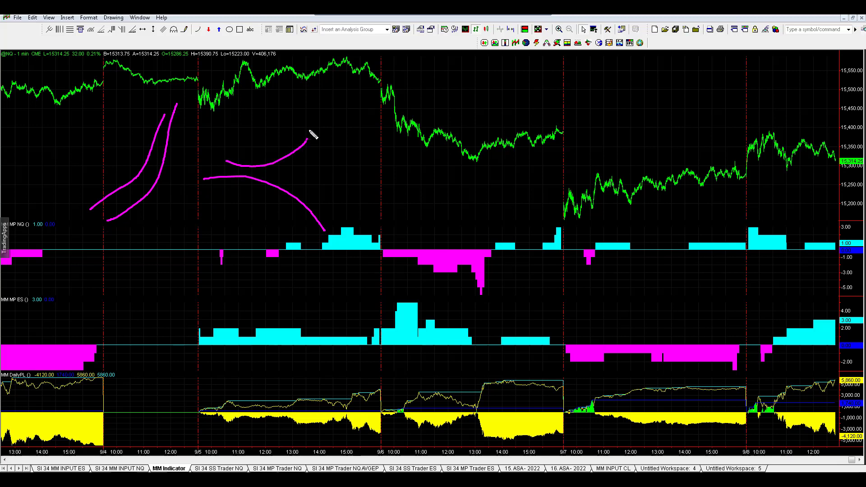
pyautogui.moveTo(304, 127); pyautogui.dragTo(336, 201)
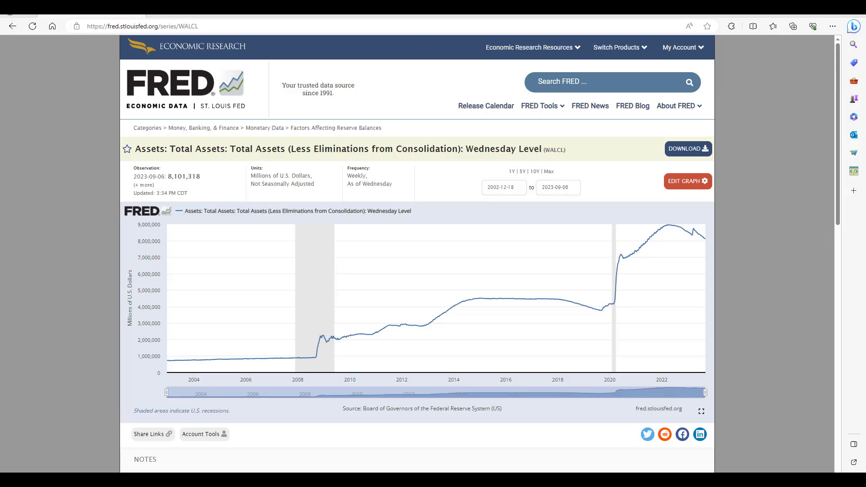
pyautogui.moveTo(441, 313)
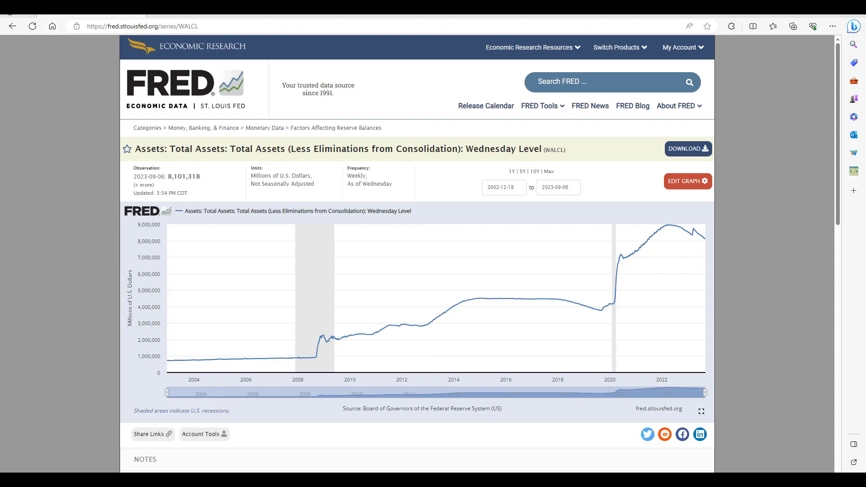
pyautogui.moveTo(606, 314)
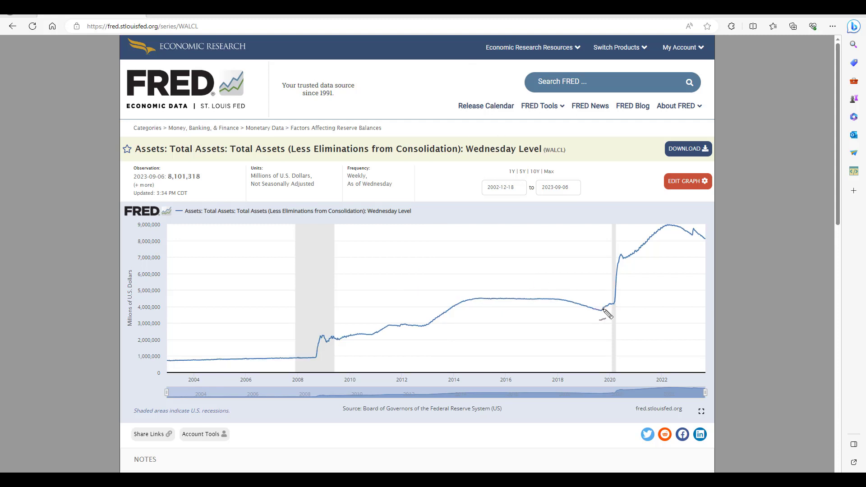
pyautogui.moveTo(488, 303)
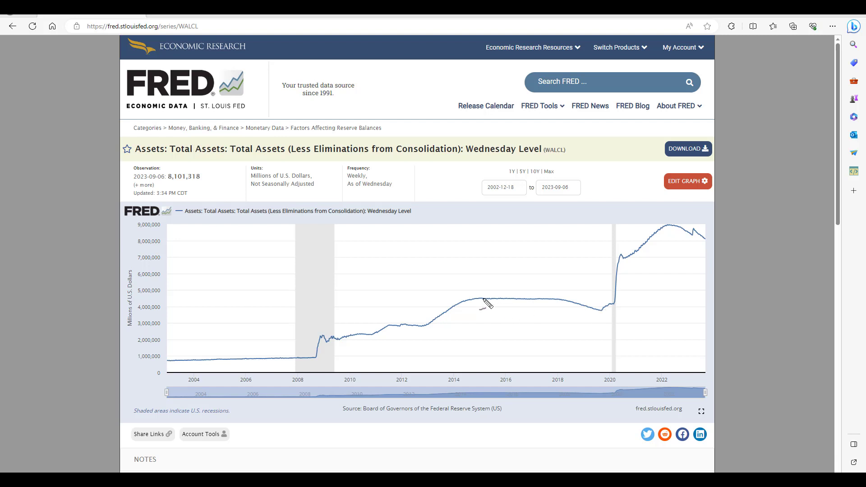
pyautogui.moveTo(323, 364)
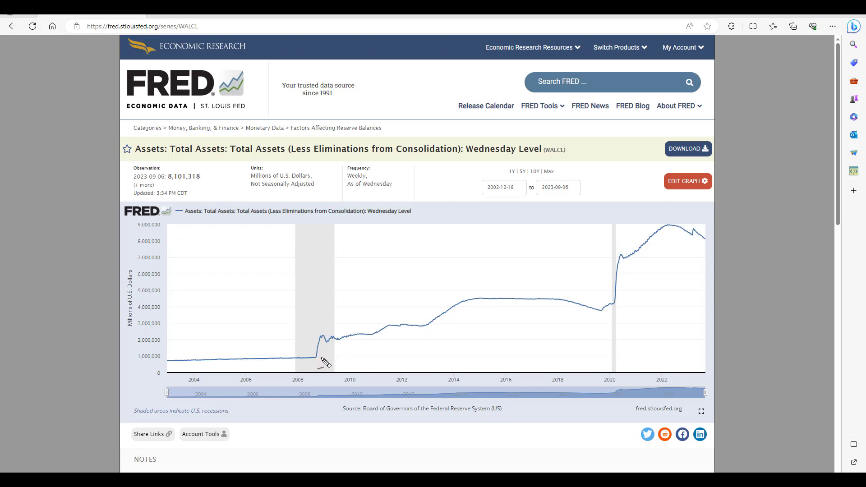
pyautogui.moveTo(614, 311)
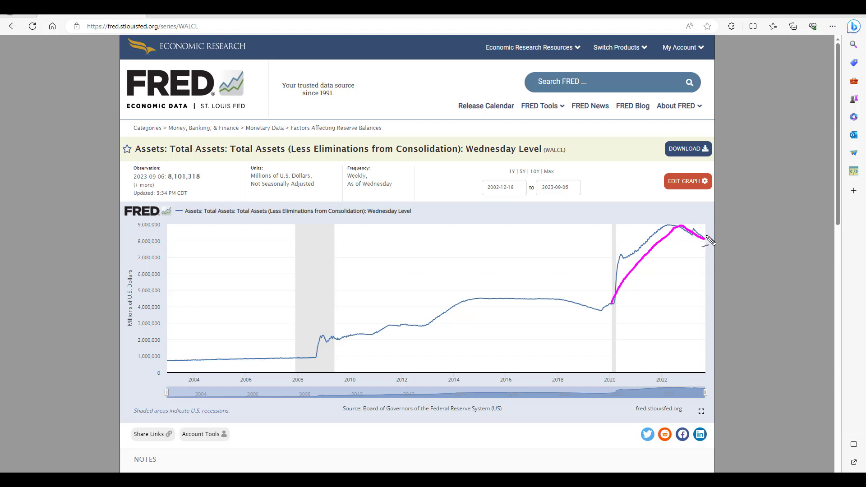
# - Draw a rising arrow from the 2008 jump, falling arrows from the 2022 peak, and write QE below 2010–2012
pyautogui.moveTo(712, 229); pyautogui.dragTo(718, 254)
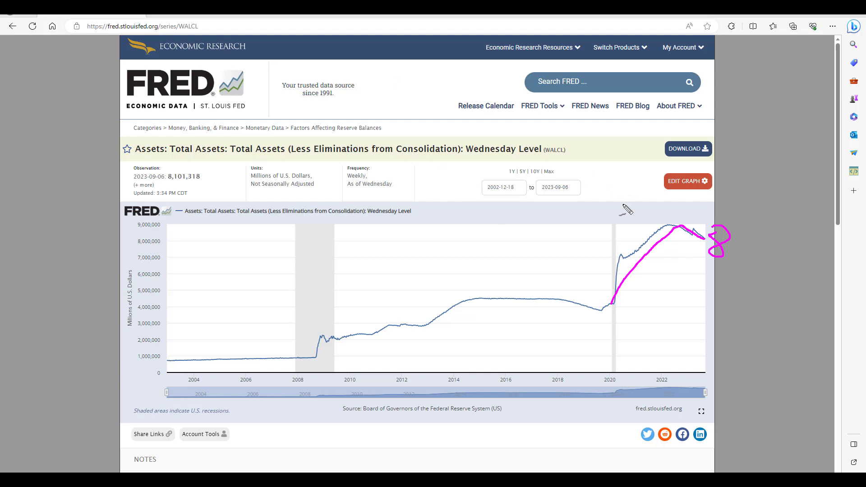
pyautogui.moveTo(614, 309)
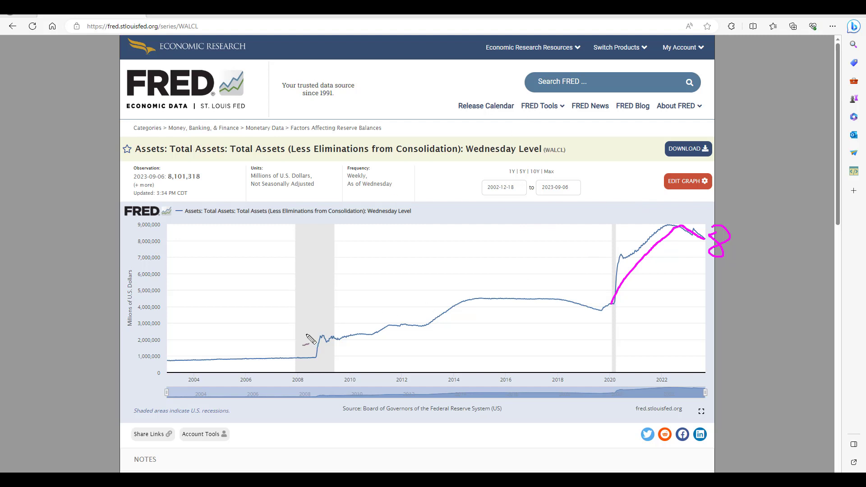
pyautogui.moveTo(307, 332); pyautogui.dragTo(488, 261)
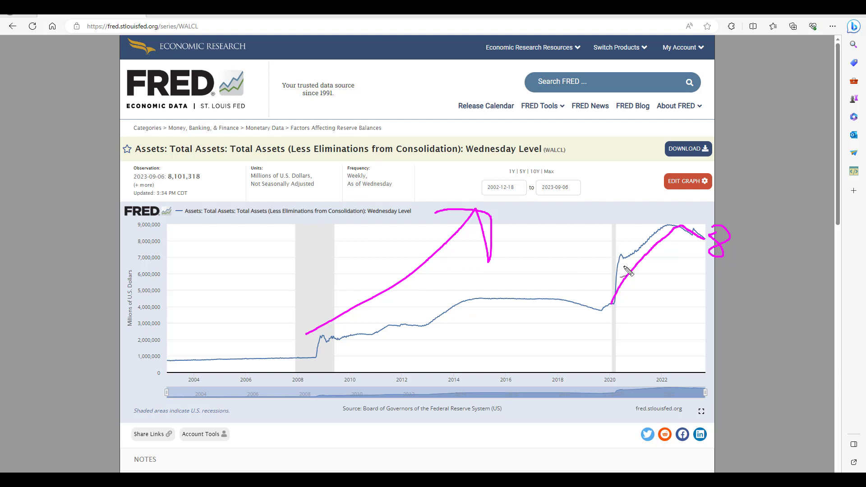
pyautogui.moveTo(666, 235); pyautogui.dragTo(723, 310)
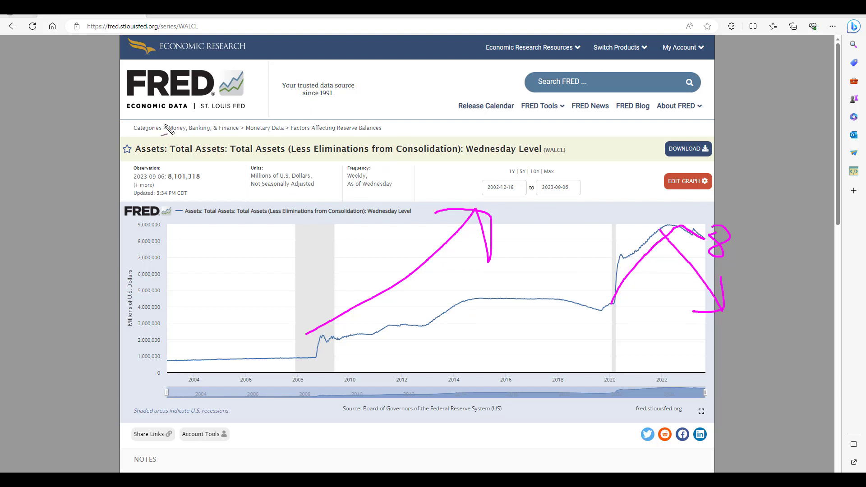
pyautogui.moveTo(356, 303)
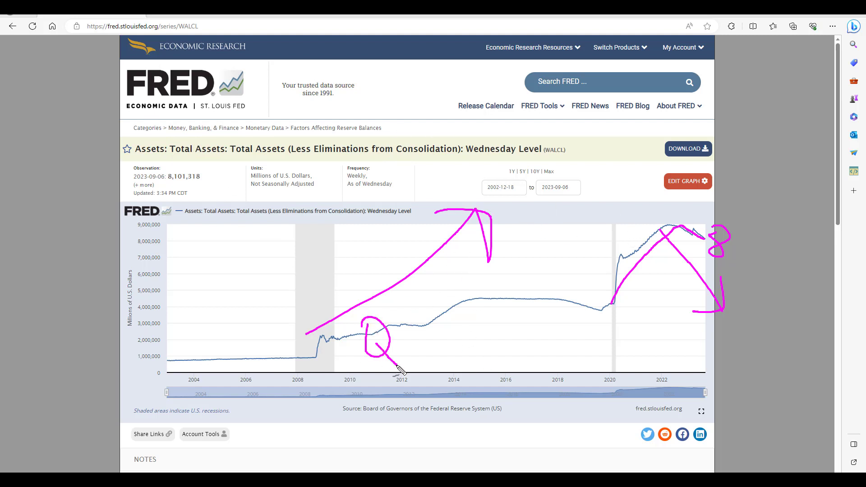
pyautogui.moveTo(400, 315); pyautogui.dragTo(436, 359)
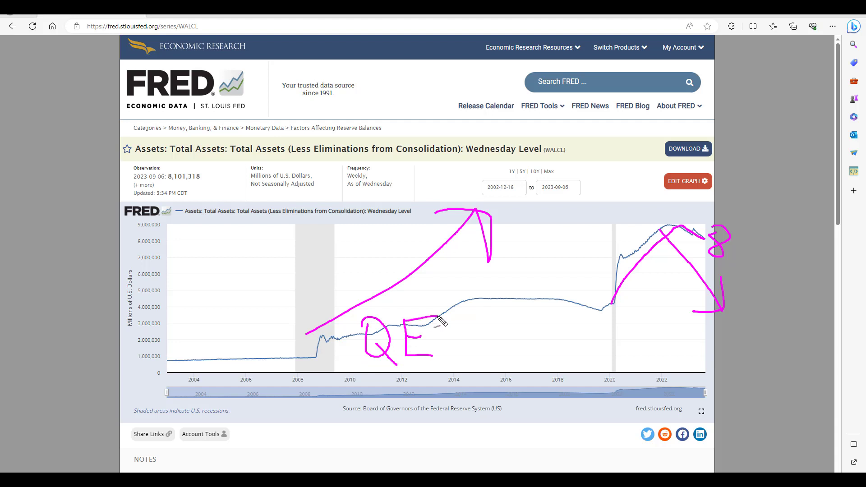
pyautogui.moveTo(472, 292)
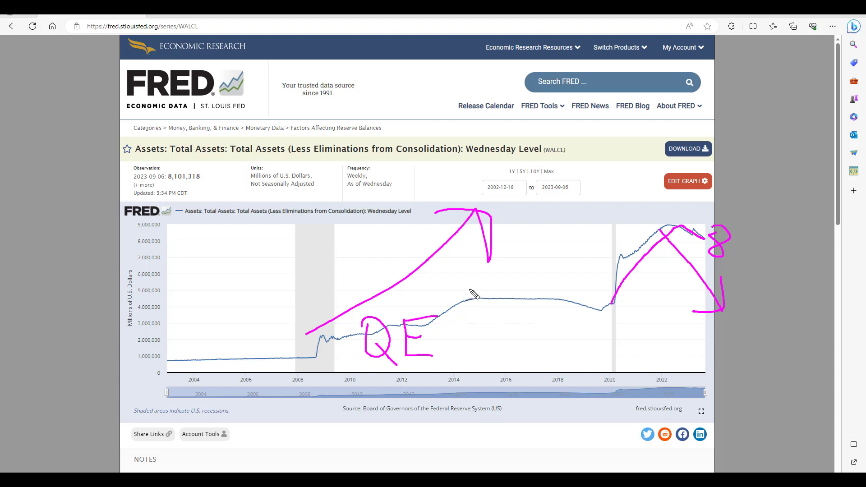
pyautogui.moveTo(458, 301); pyautogui.dragTo(582, 393)
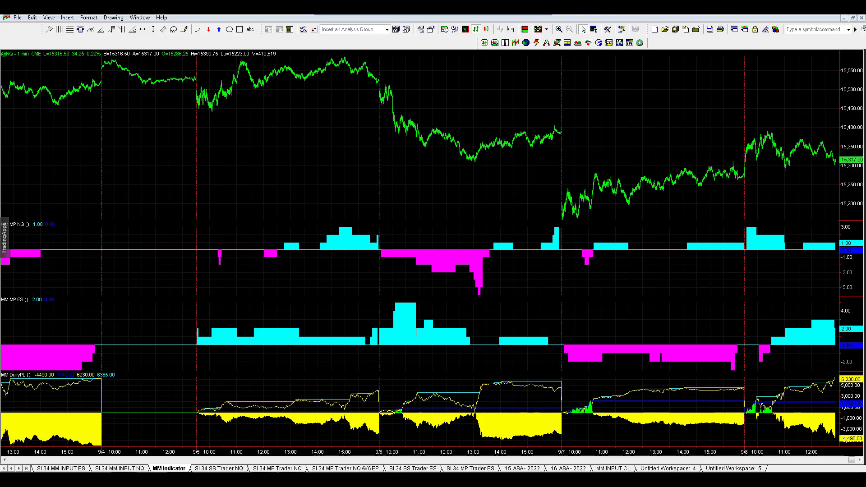
pyautogui.moveTo(487, 138)
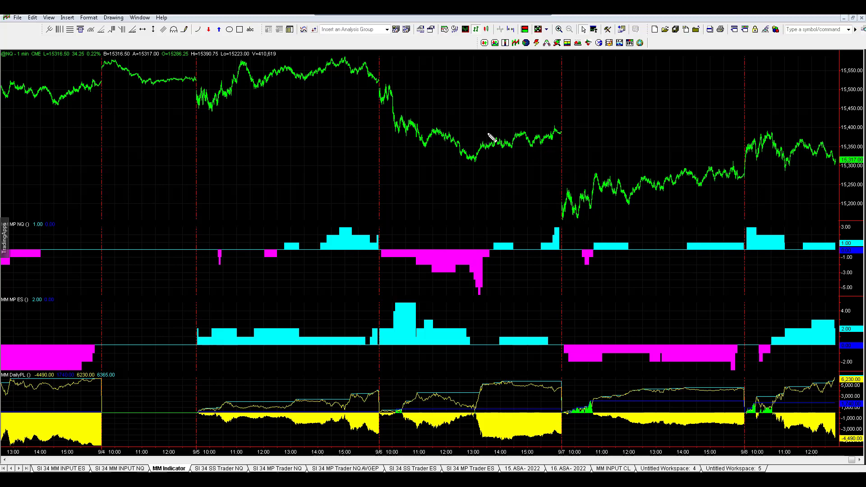
# - Trace the 9/6–9/8 price path and sketch a zigzag uptrend with a rising trendline over 9/5
pyautogui.moveTo(375, 76); pyautogui.dragTo(557, 130)
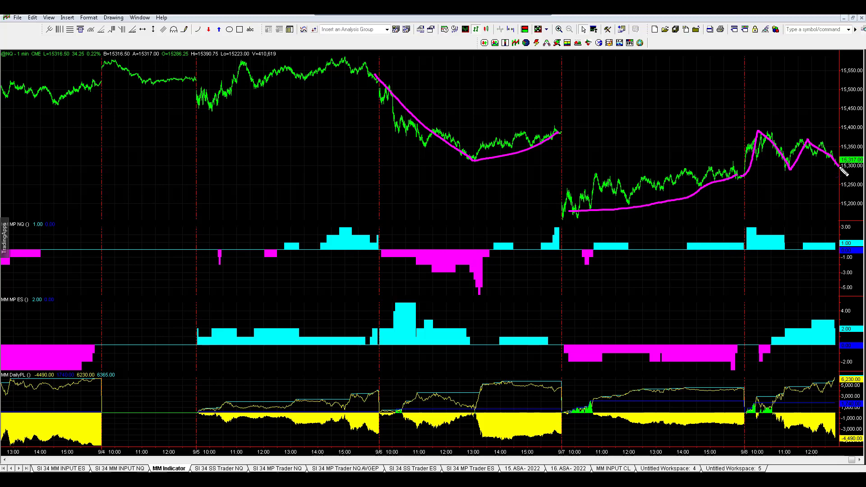
pyautogui.moveTo(252, 119)
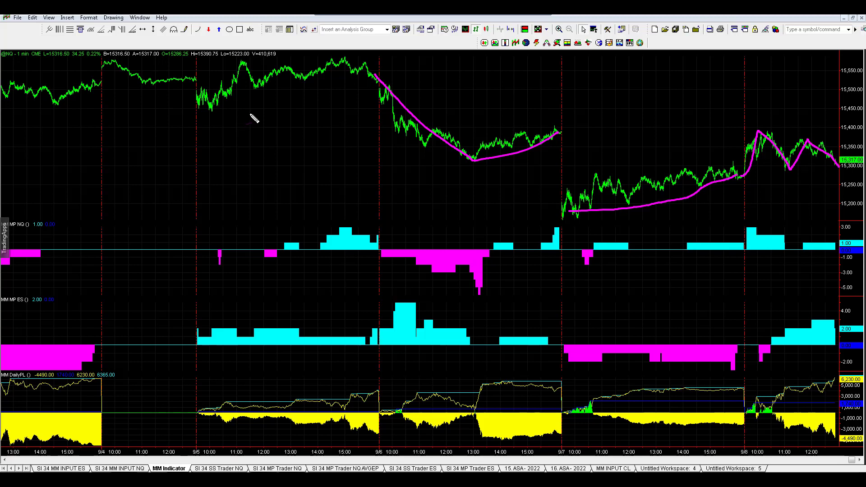
pyautogui.moveTo(268, 129)
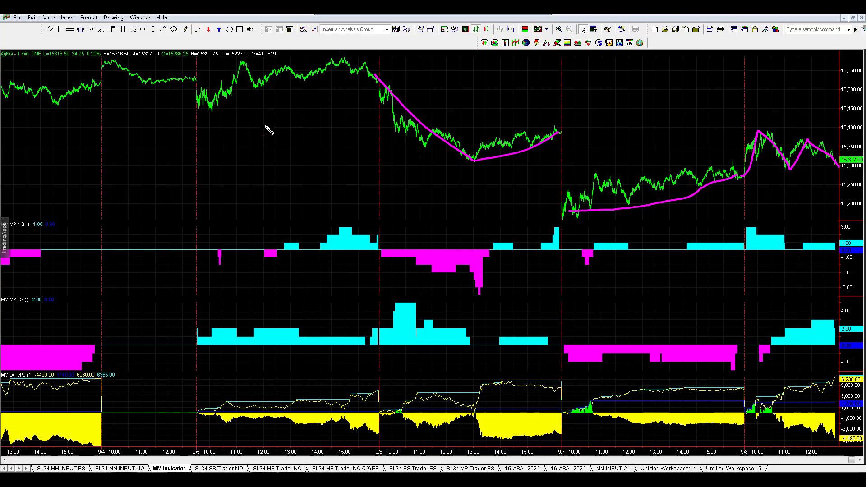
pyautogui.moveTo(190, 195)
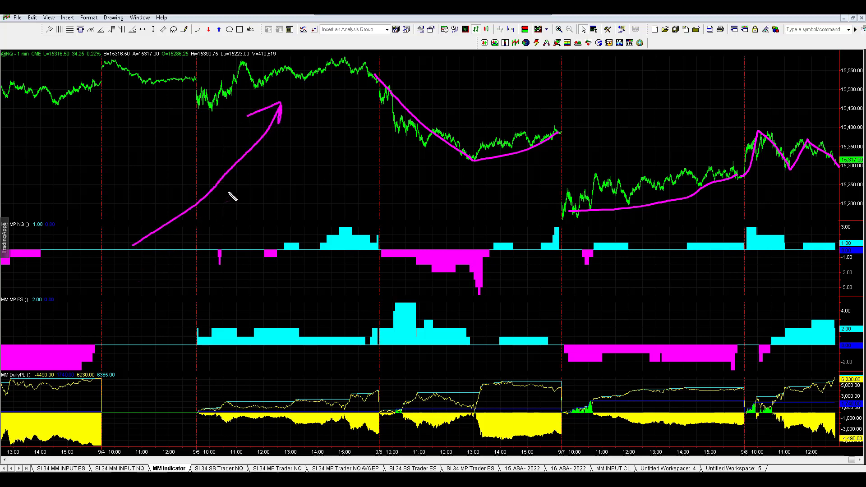
pyautogui.moveTo(182, 275)
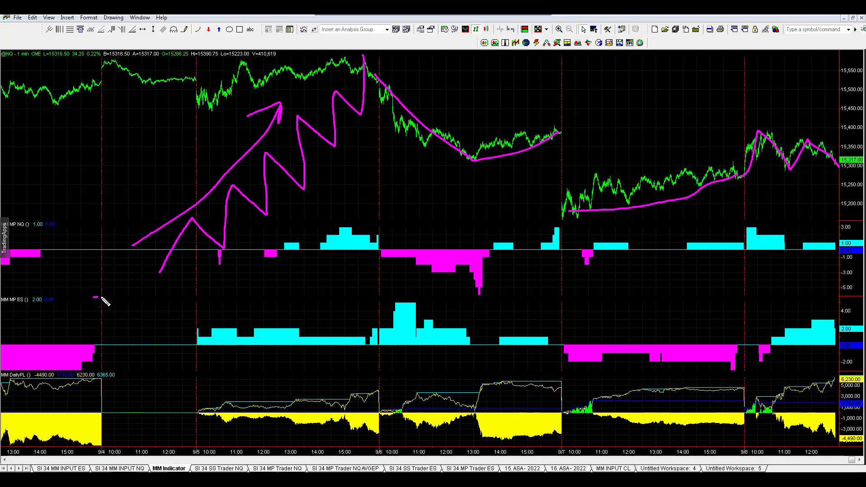
pyautogui.moveTo(99, 299); pyautogui.dragTo(406, 57)
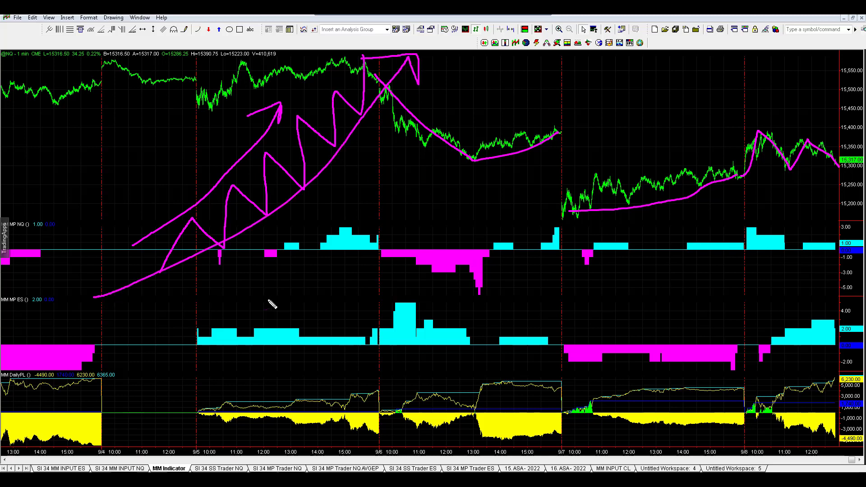
pyautogui.moveTo(270, 306); pyautogui.dragTo(525, 92)
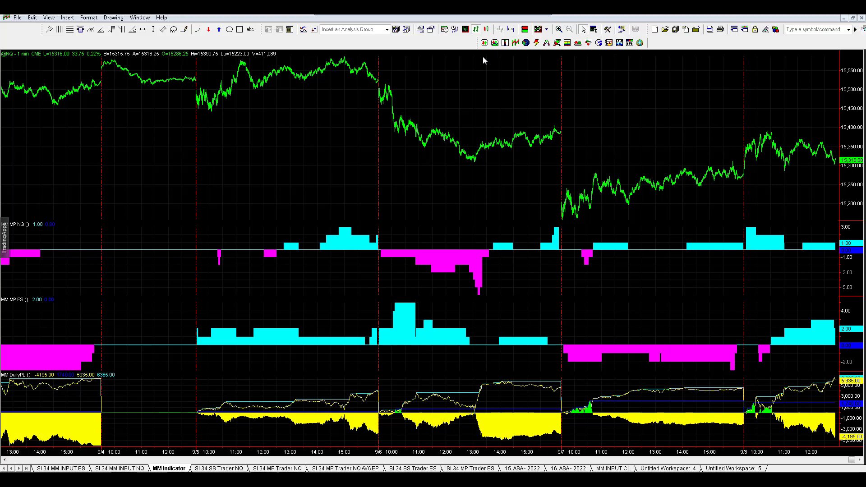
pyautogui.moveTo(669, 174)
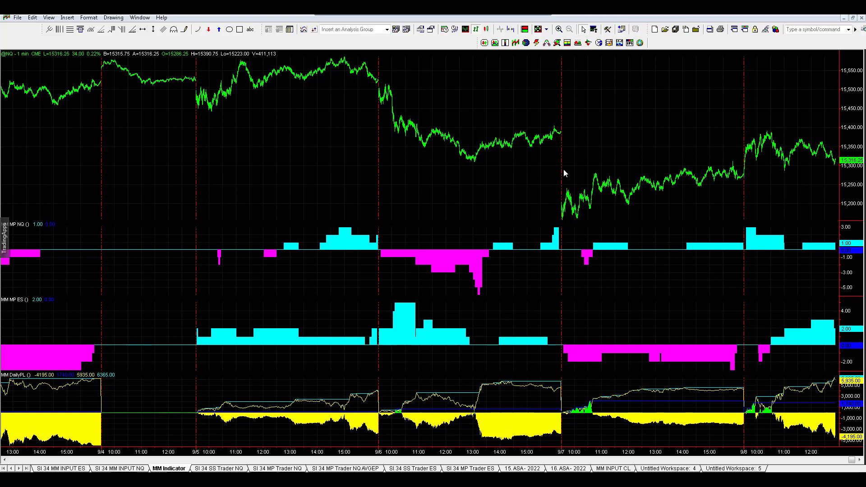
pyautogui.moveTo(688, 247)
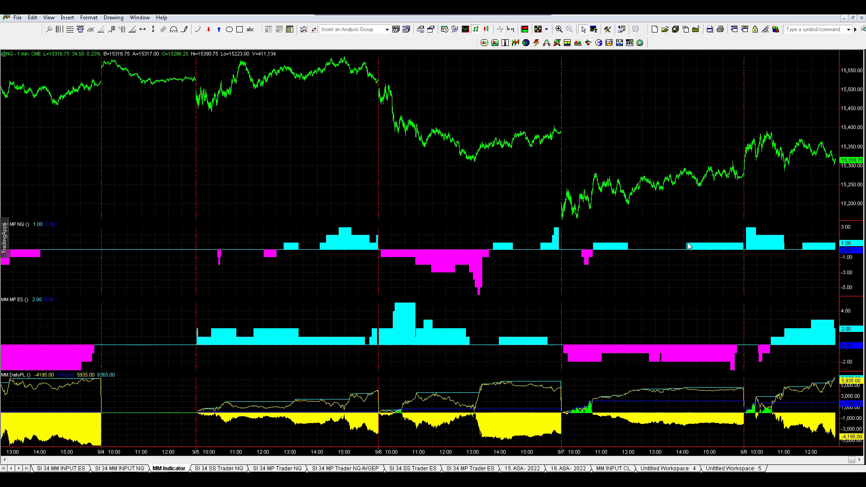
pyautogui.moveTo(812, 138)
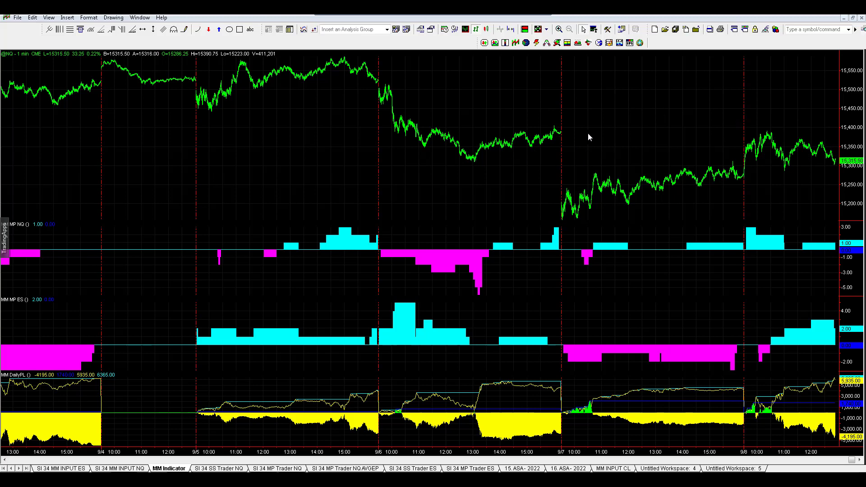
pyautogui.moveTo(712, 164)
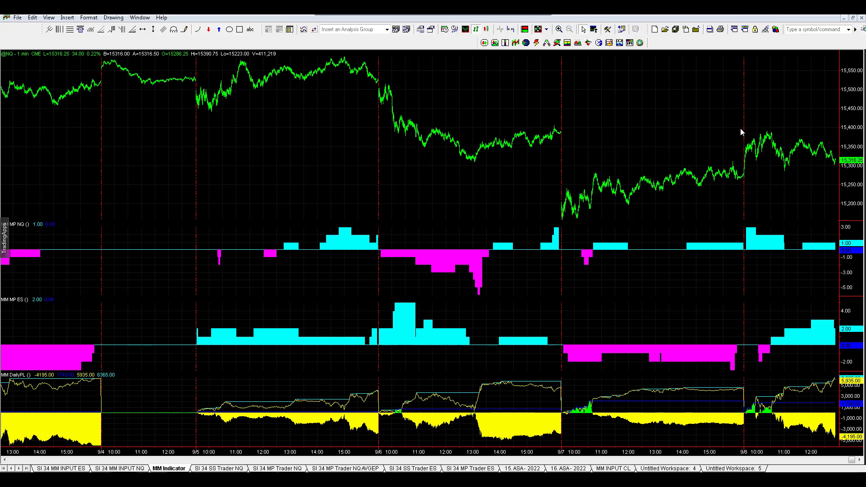
pyautogui.moveTo(605, 123)
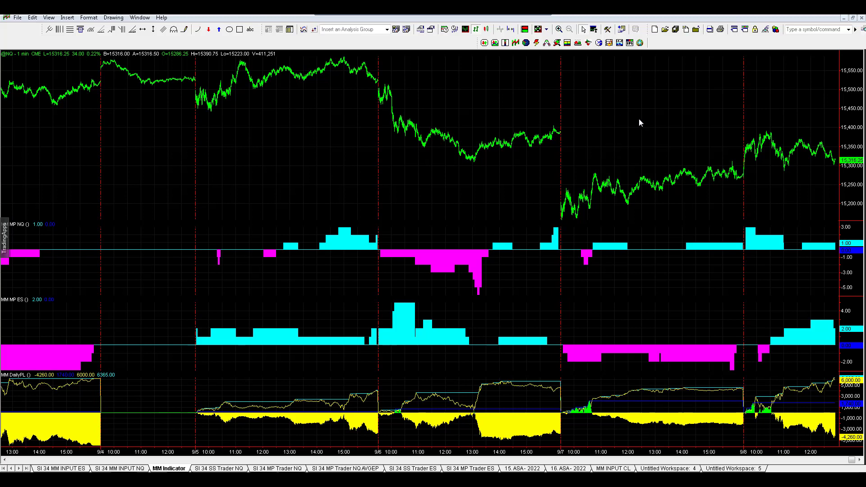
pyautogui.moveTo(626, 123)
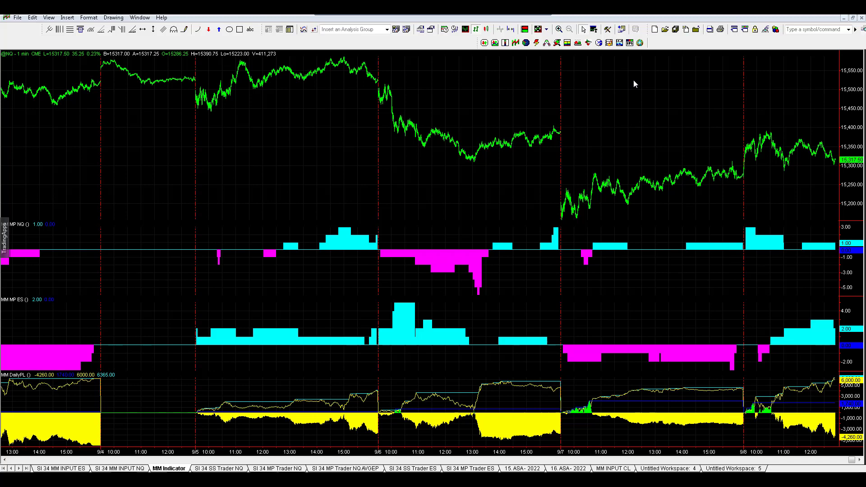
pyautogui.moveTo(635, 154)
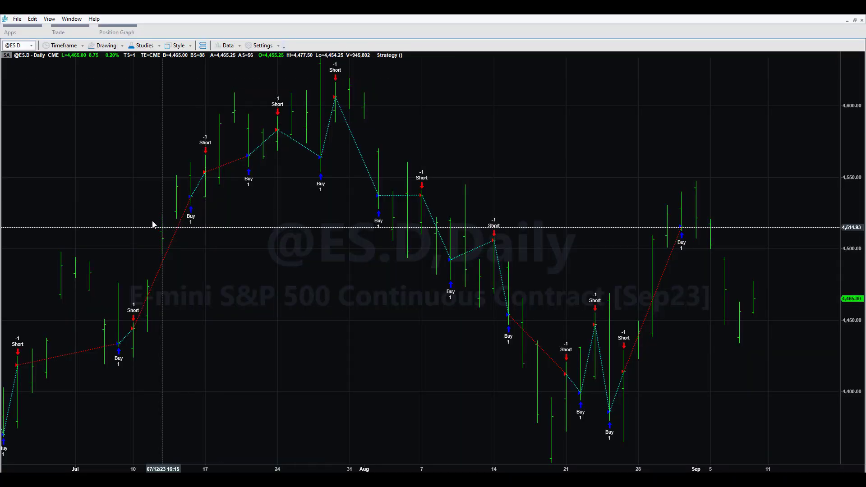
pyautogui.moveTo(279, 259)
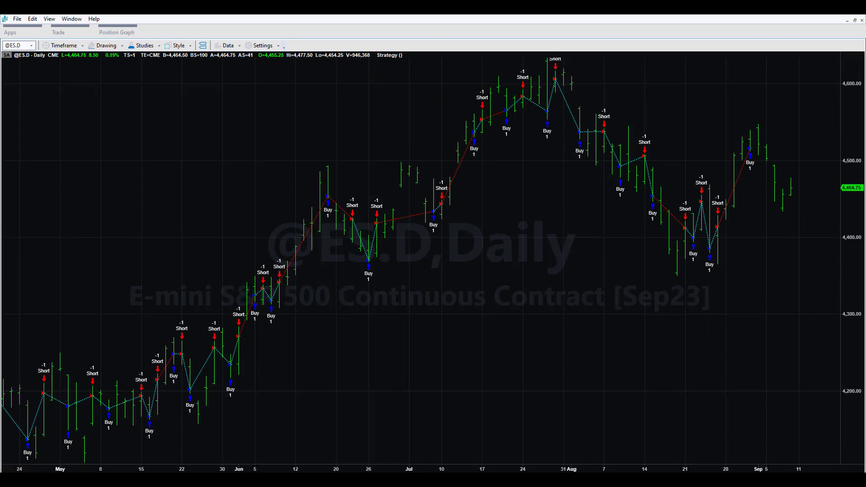
pyautogui.click(116, 32)
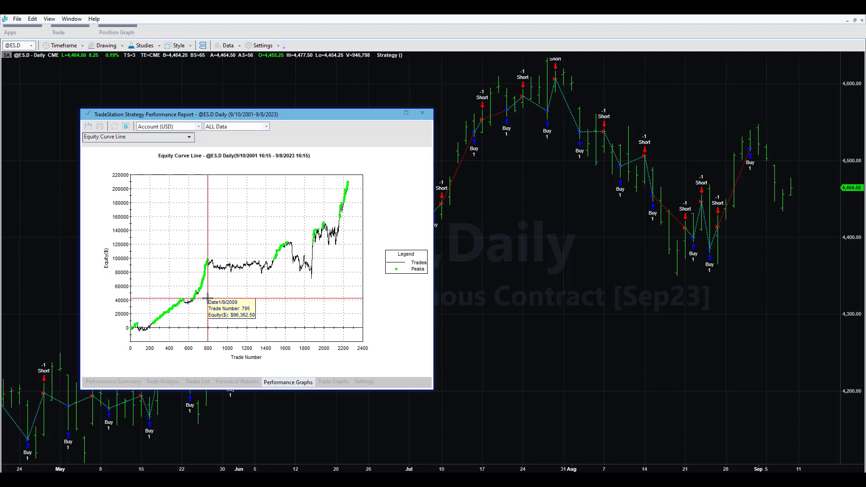
pyautogui.moveTo(257, 293)
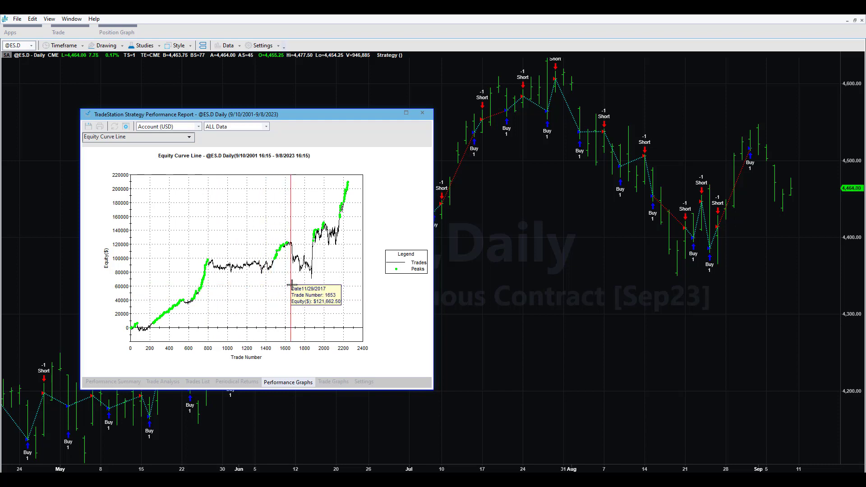
pyautogui.moveTo(332, 287)
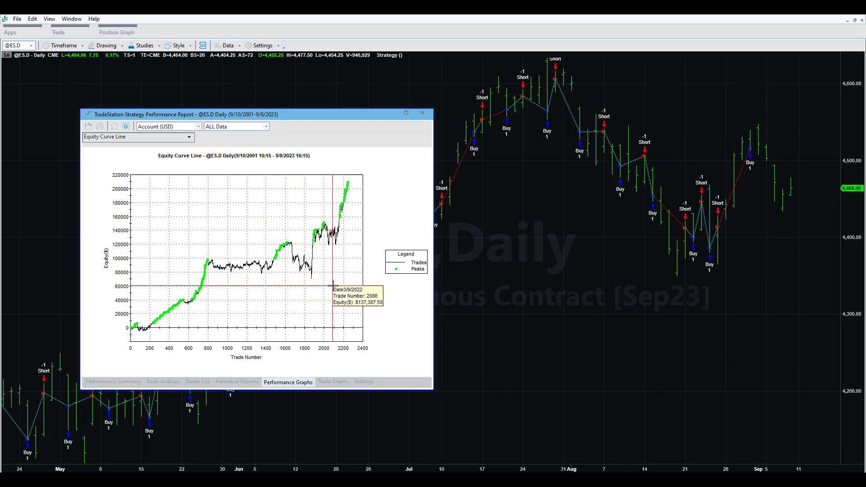
pyautogui.moveTo(336, 288)
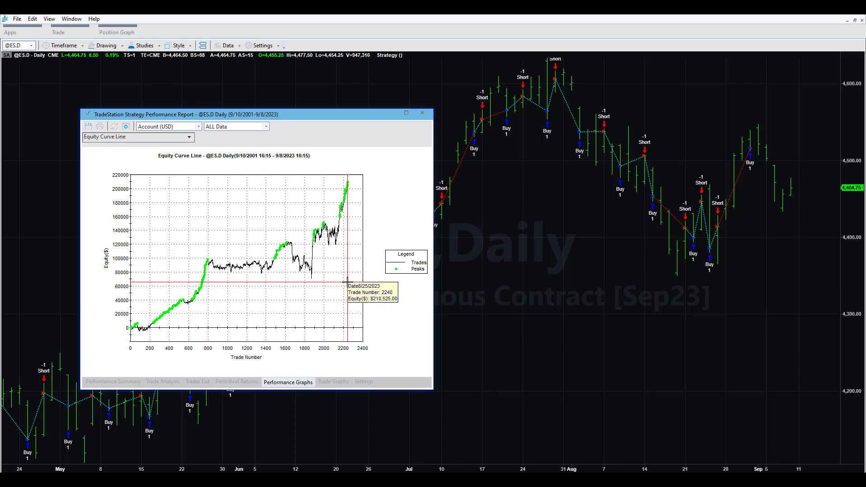
pyautogui.moveTo(123, 343)
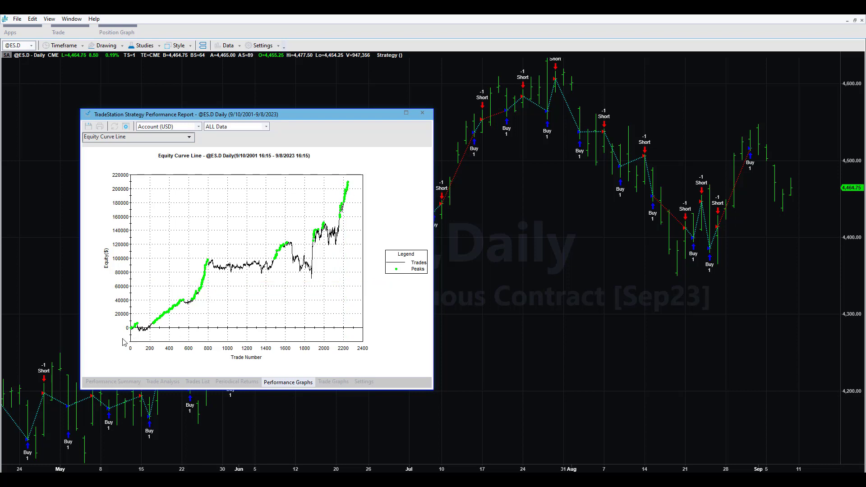
pyautogui.moveTo(208, 318)
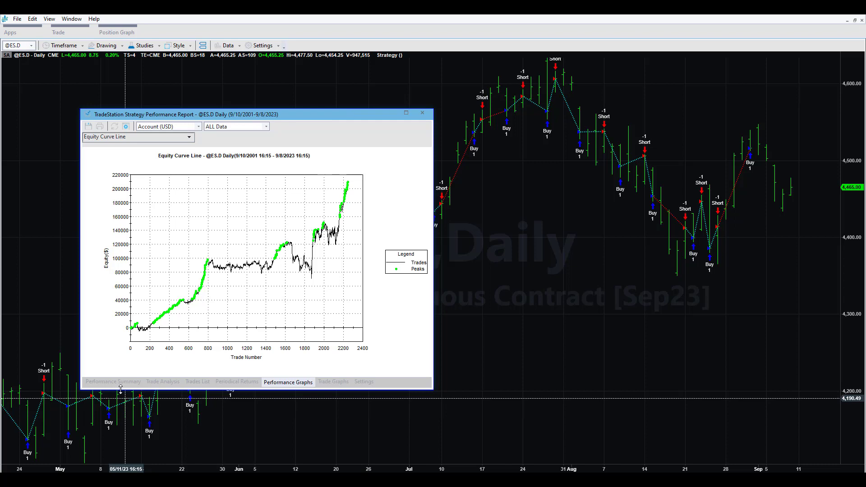
# - Show the Performance Summary with total net profit of $205,437.50 over 2,241 trades
pyautogui.click(113, 381)
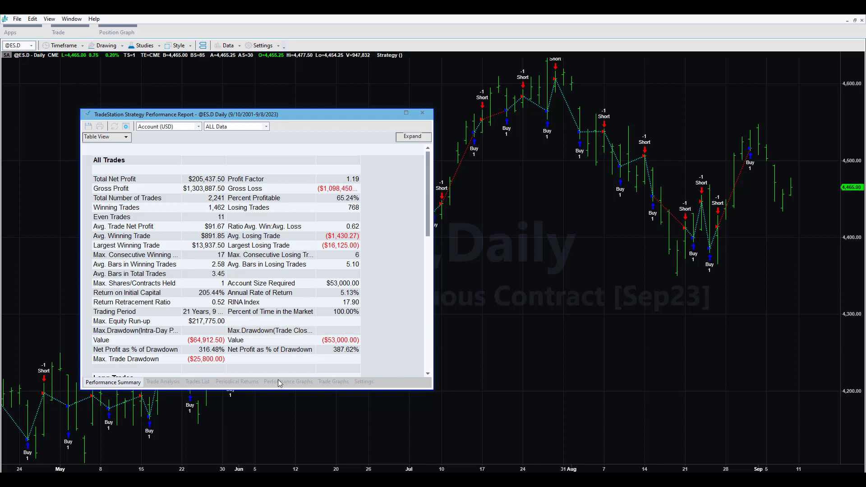
pyautogui.moveTo(245, 384)
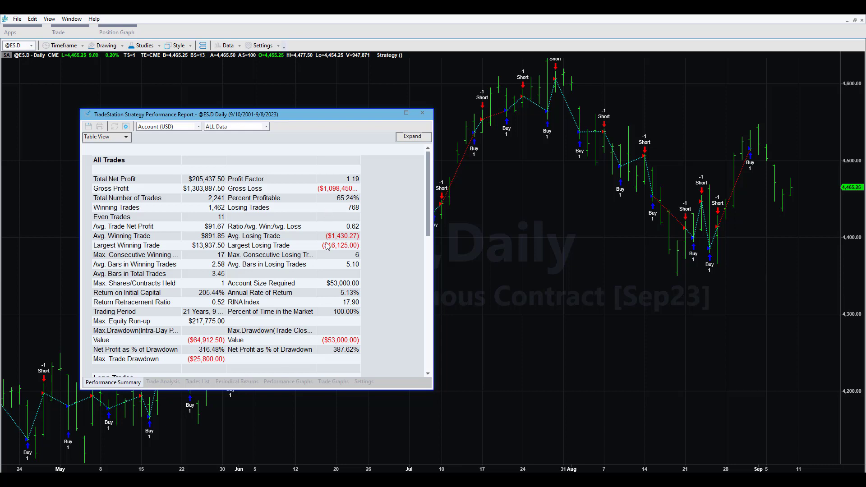
# - Review the annual Periodical Returns back to 2001, then return to the equity curve graph
pyautogui.click(237, 381)
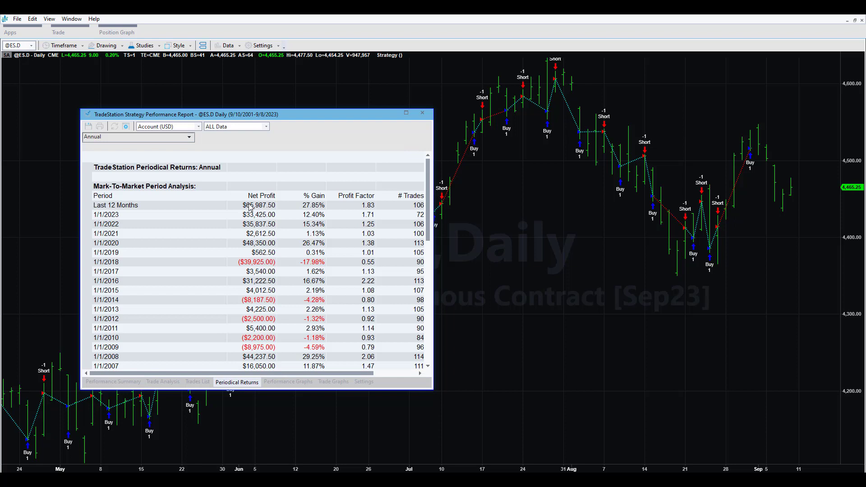
pyautogui.scroll(-3)
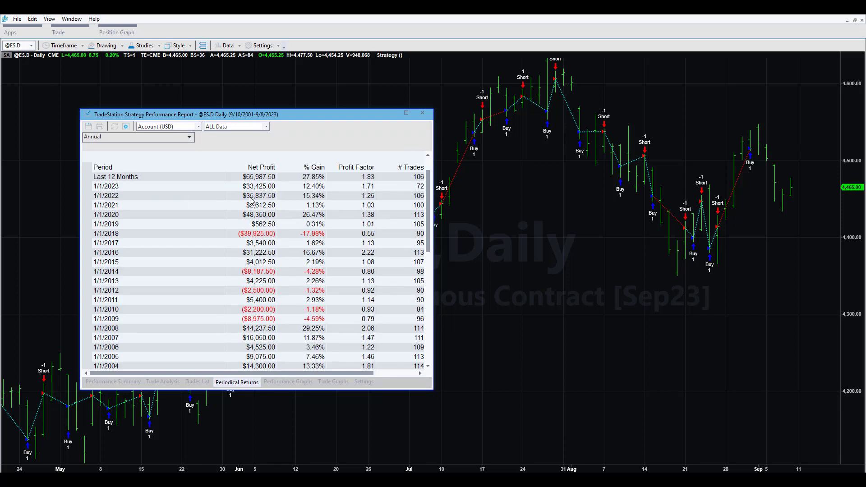
pyautogui.moveTo(257, 224)
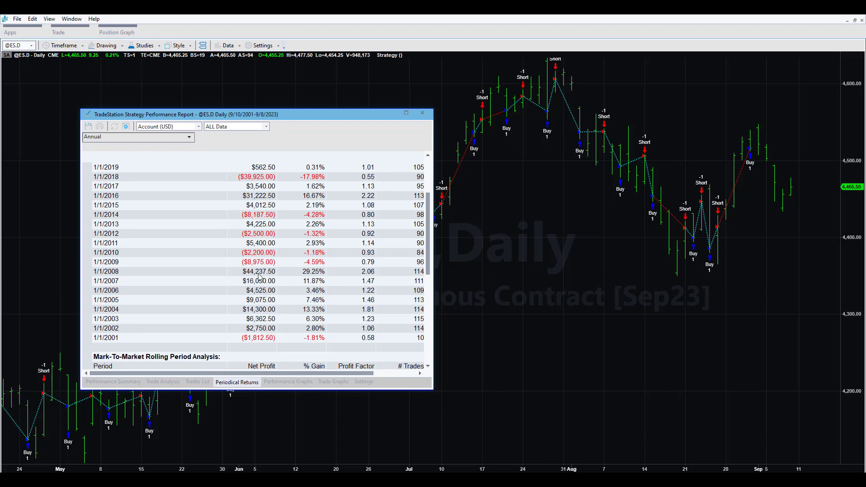
pyautogui.moveTo(228, 290)
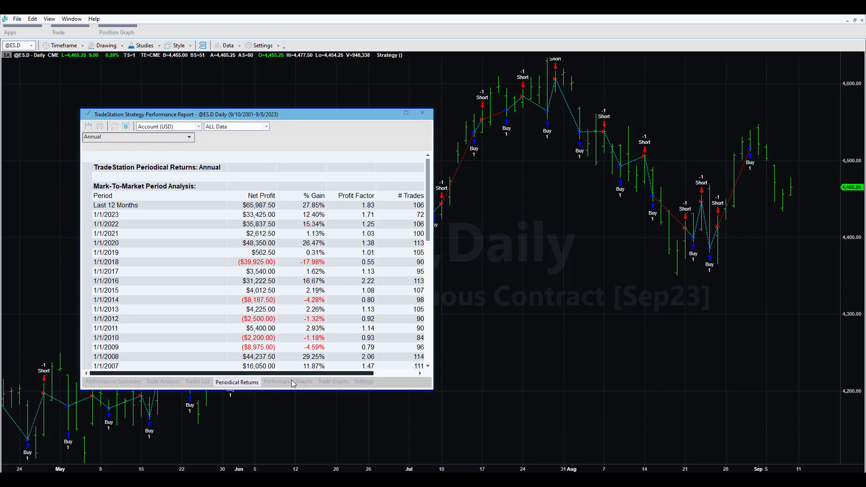
pyautogui.click(288, 382)
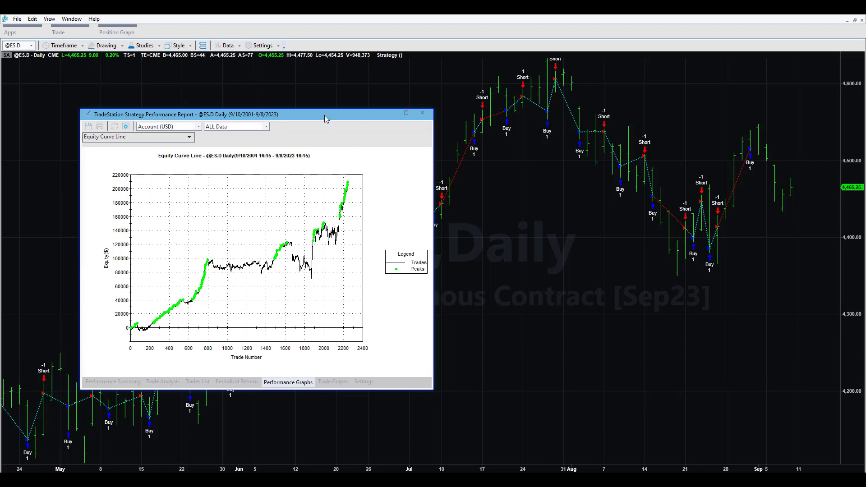
pyautogui.moveTo(525, 150)
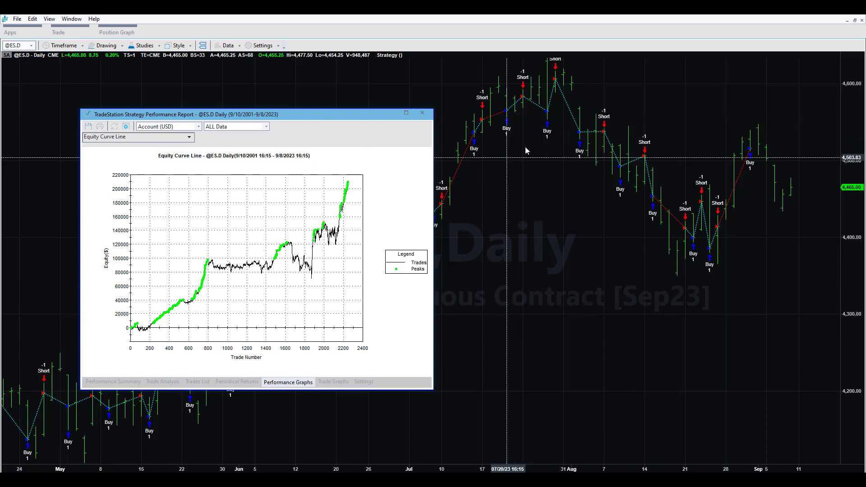
pyautogui.moveTo(375, 136)
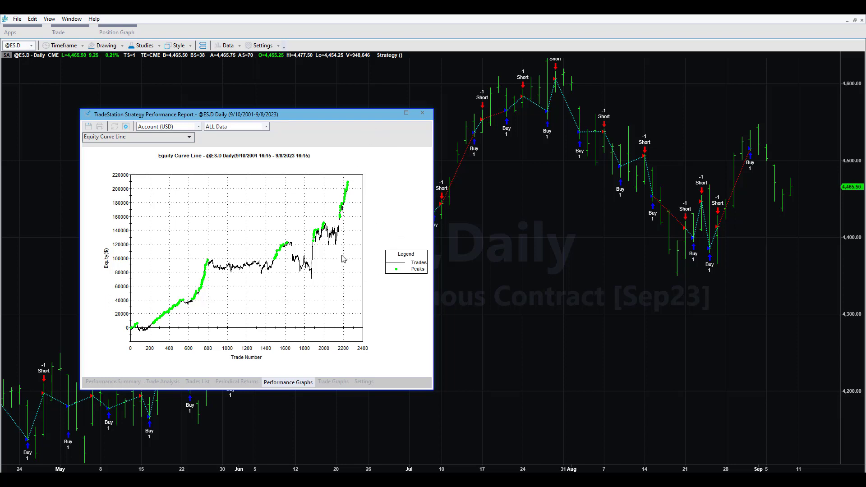
pyautogui.moveTo(333, 252)
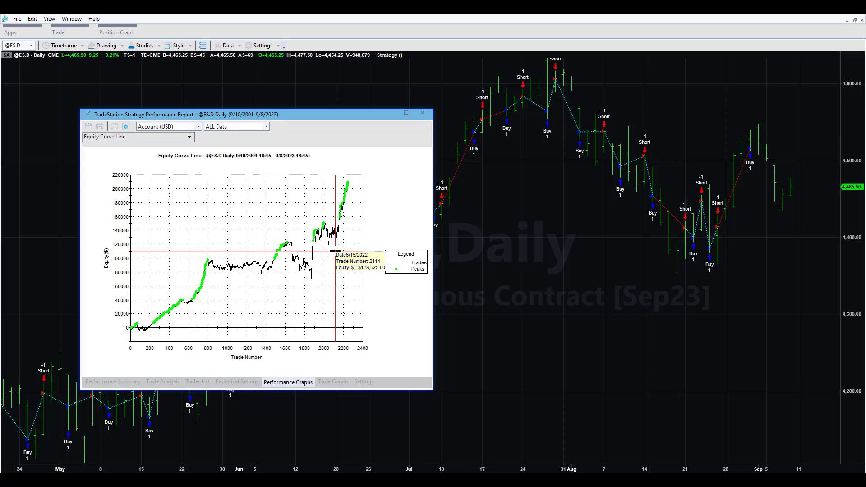
pyautogui.moveTo(406, 114)
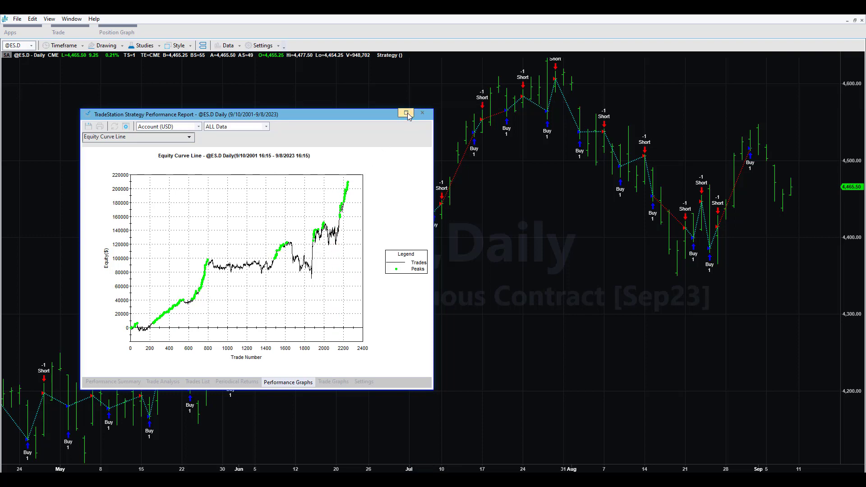
# - Maximize the report, scroll the 121-trade summary netting $85,862.50, and show its Equity Curve Line
pyautogui.click(405, 112)
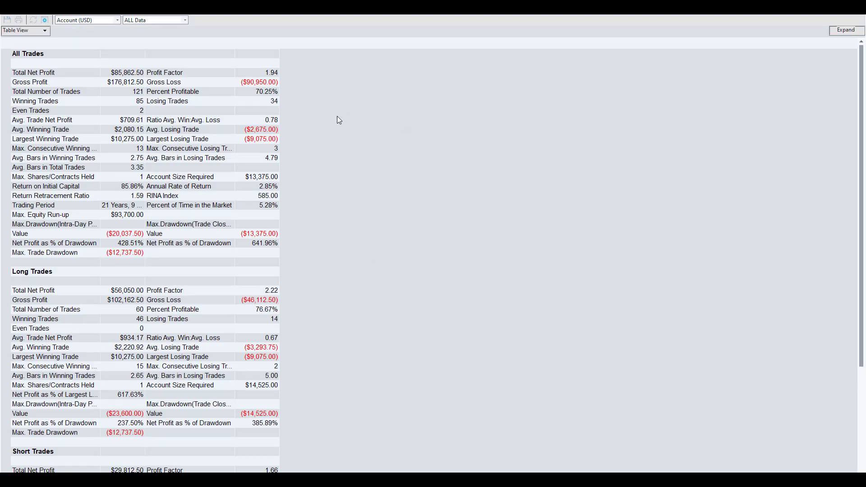
pyautogui.moveTo(249, 235)
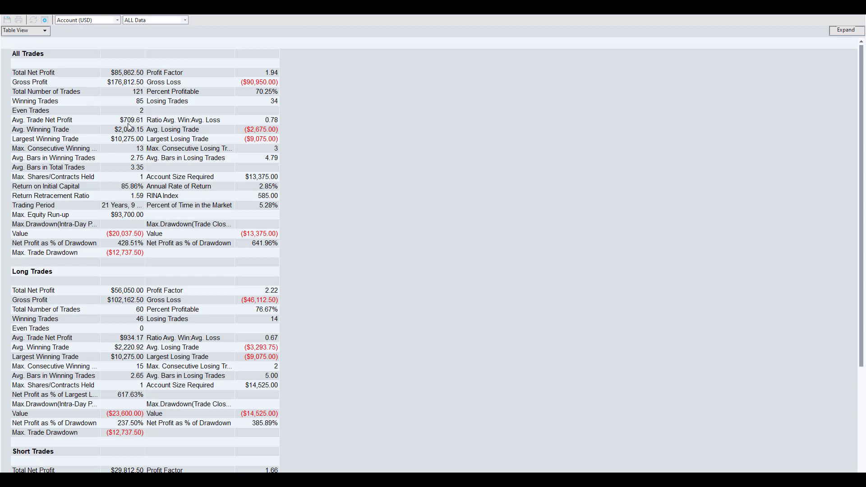
pyautogui.moveTo(198, 457)
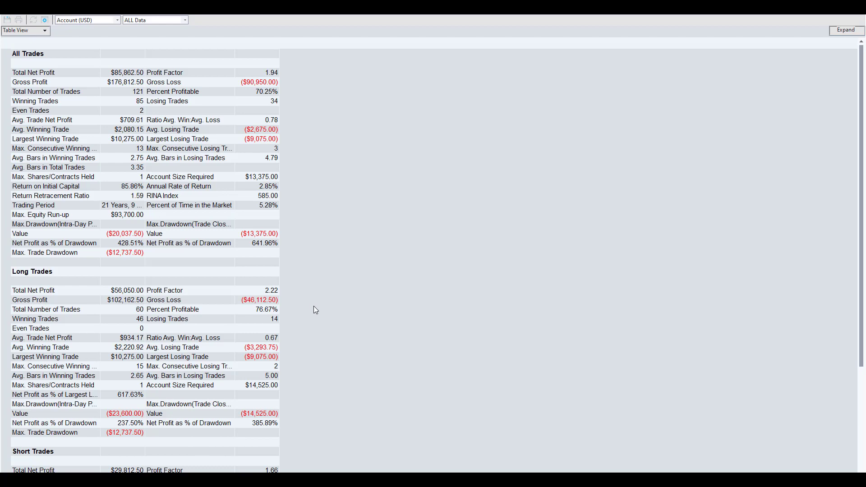
pyautogui.scroll(-3)
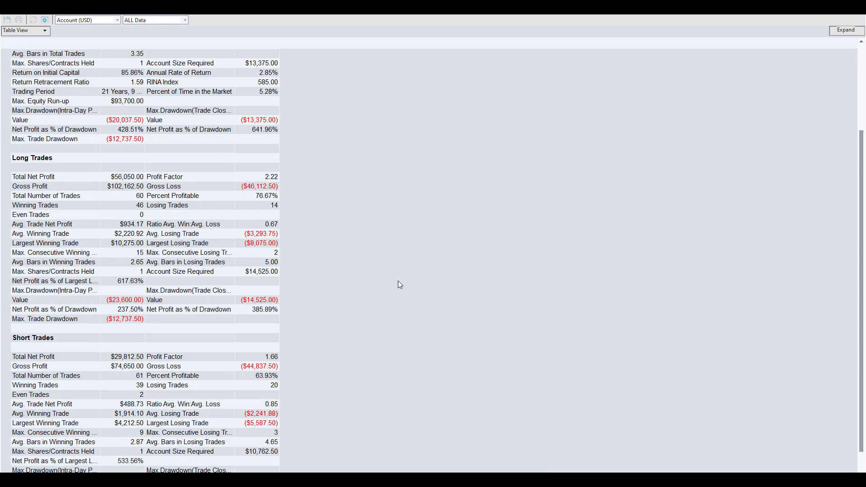
pyautogui.scroll(-3)
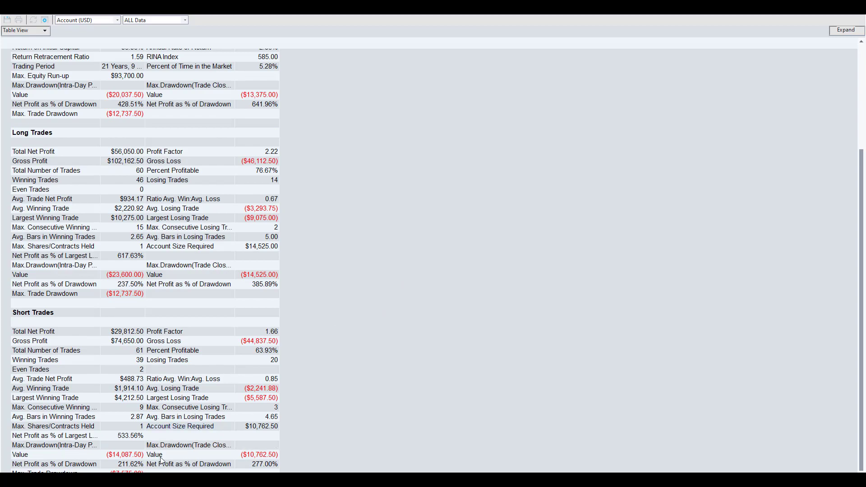
pyautogui.click(25, 30)
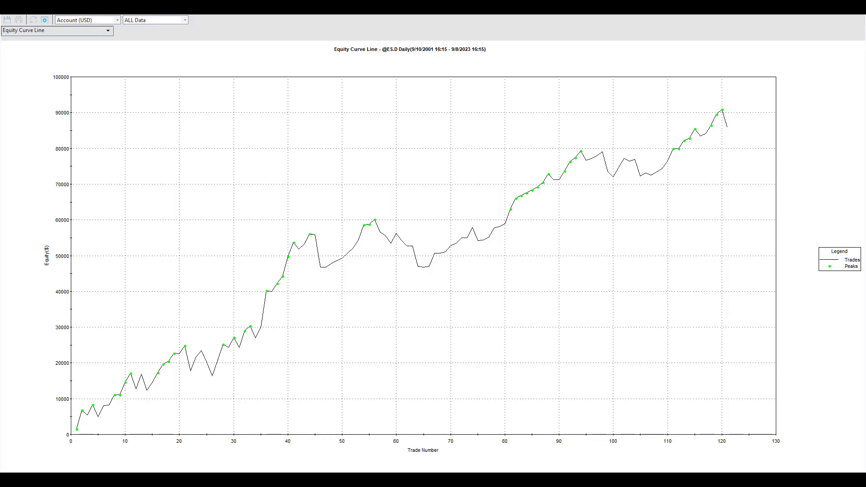
pyautogui.moveTo(623, 114)
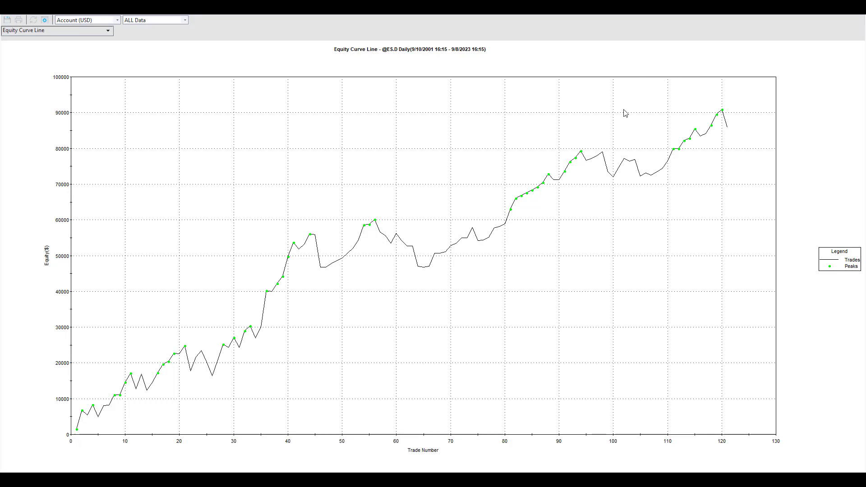
pyautogui.moveTo(843, 67)
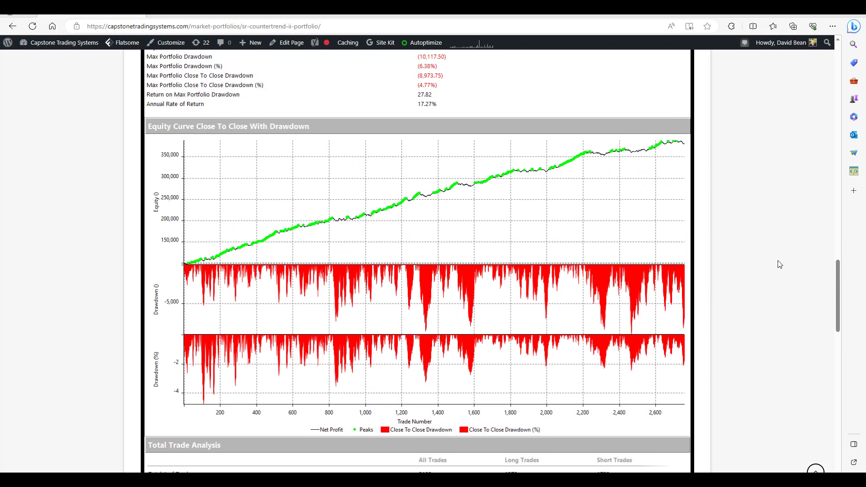
pyautogui.moveTo(768, 222)
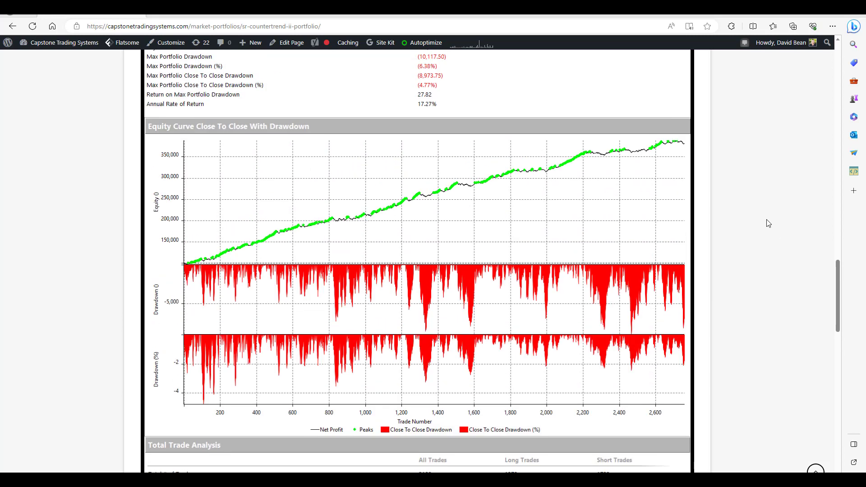
pyautogui.moveTo(529, 290)
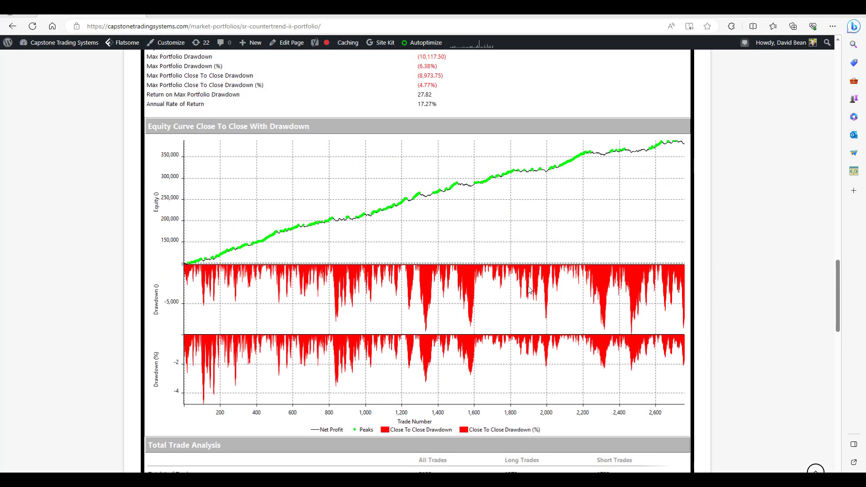
pyautogui.moveTo(594, 269)
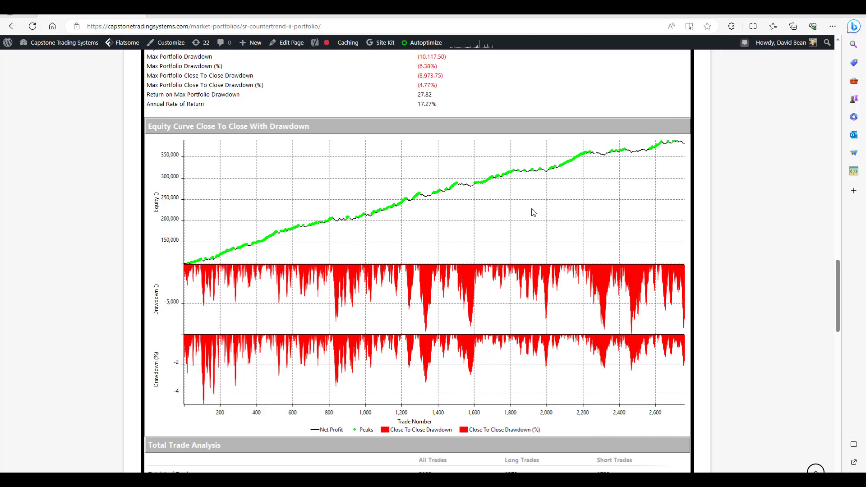
pyautogui.moveTo(828, 245)
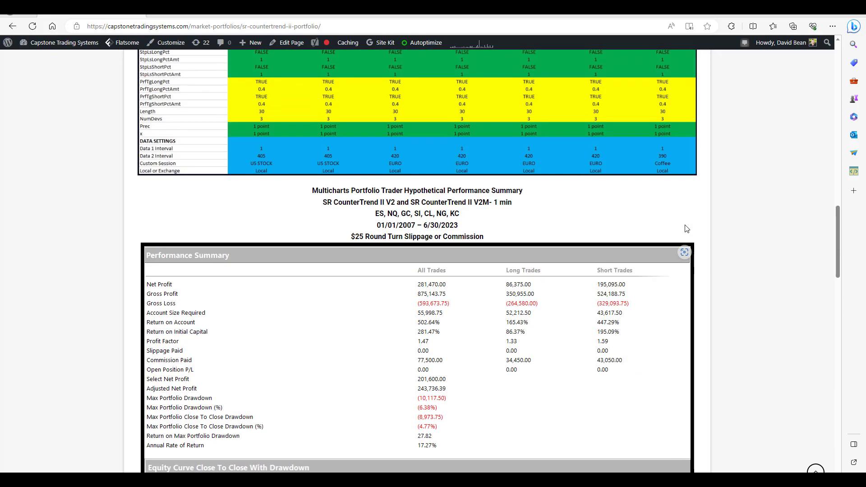
# - Scroll the SR CounterTrend II page down to the 2007–2023 Annual Period Analysis and per-market Overview
pyautogui.scroll(3)
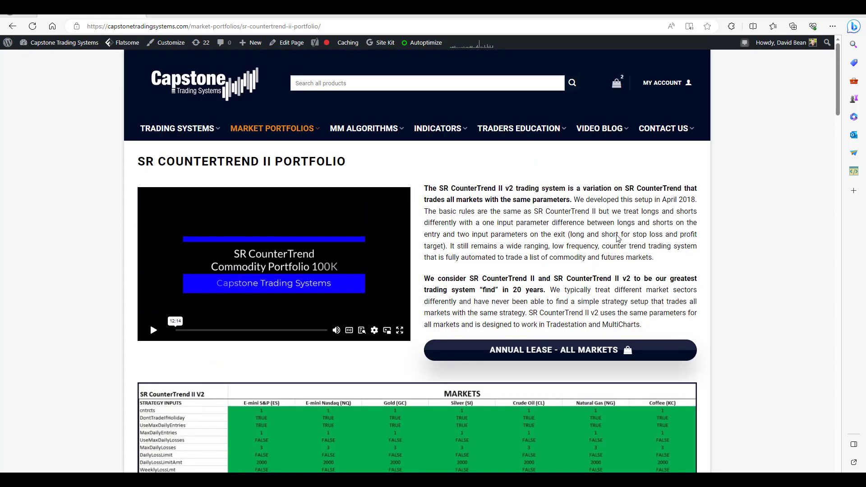
pyautogui.moveTo(621, 208)
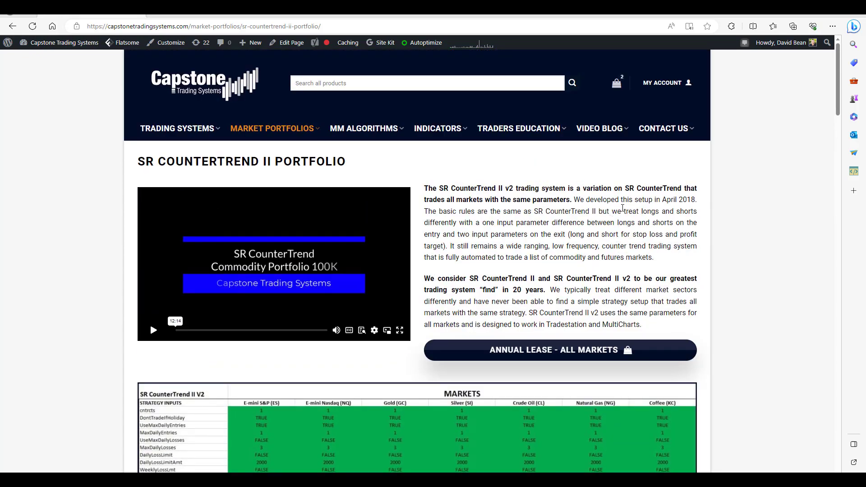
pyautogui.scroll(-3)
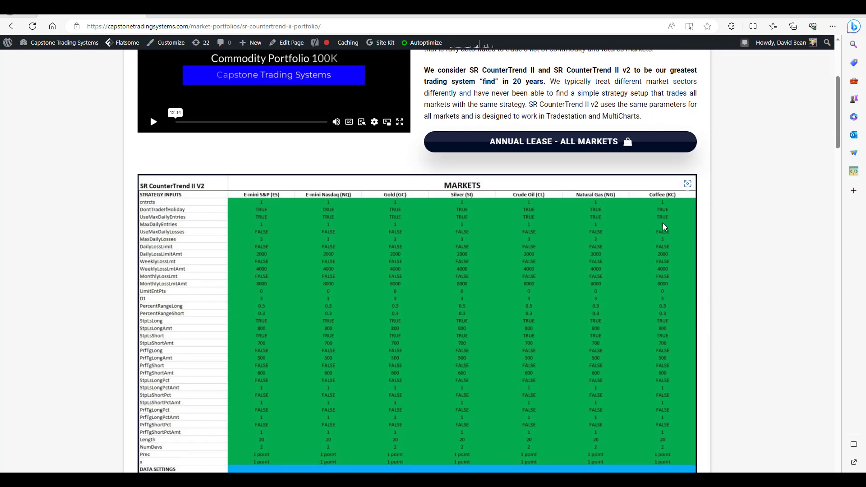
pyautogui.scroll(-3)
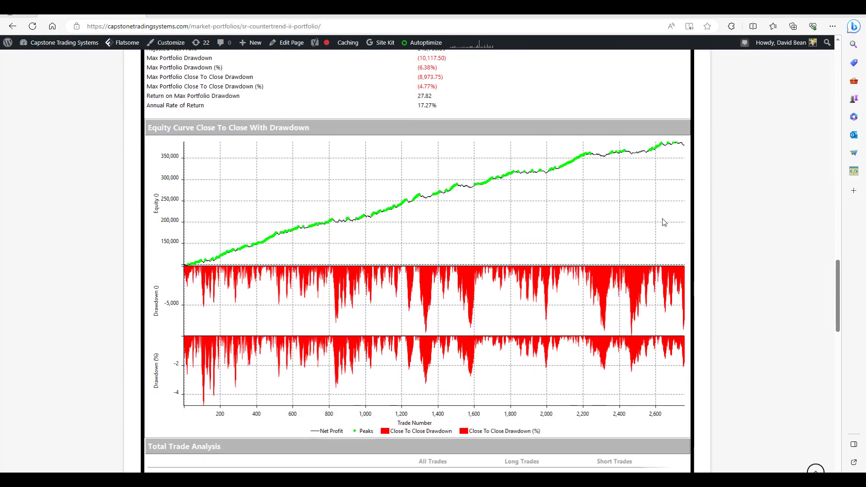
pyautogui.scroll(-3)
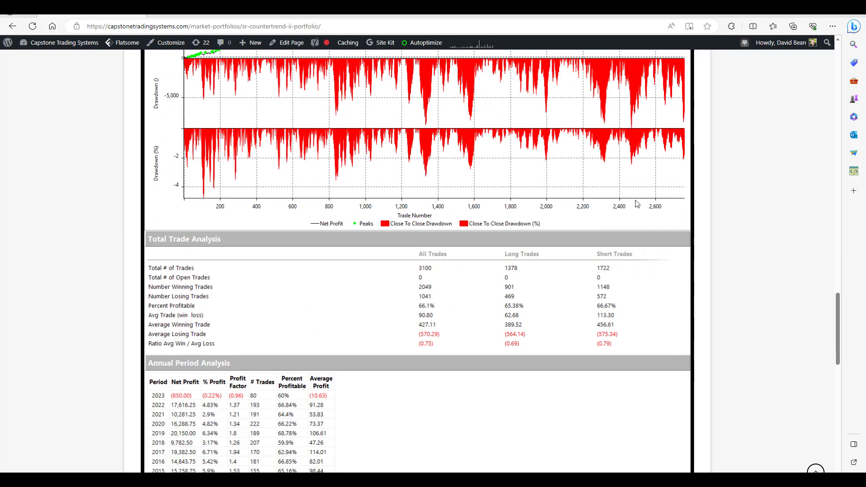
pyautogui.scroll(-3)
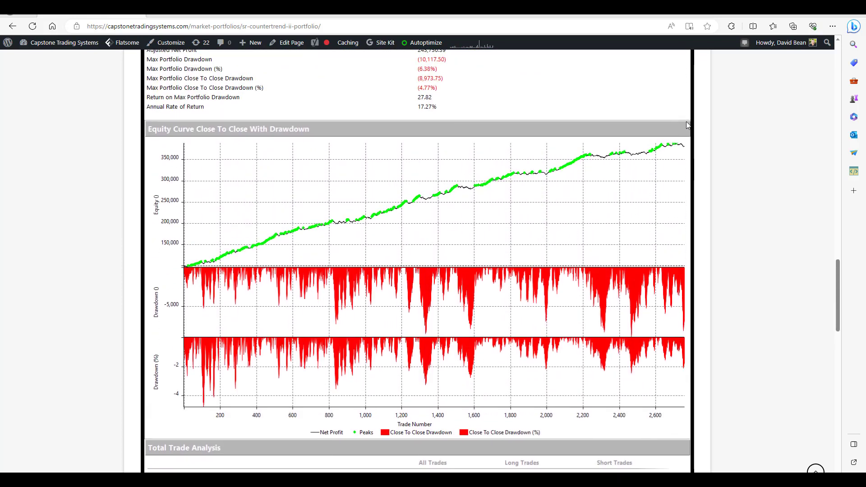
pyautogui.scroll(-3)
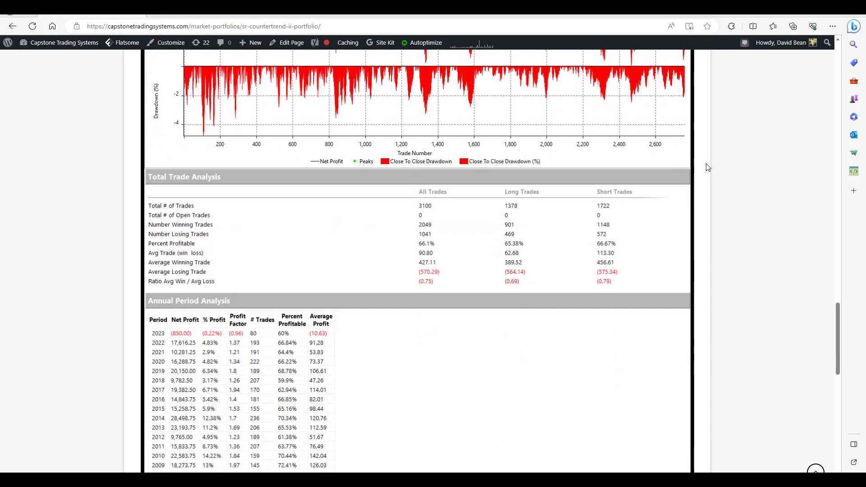
pyautogui.scroll(-3)
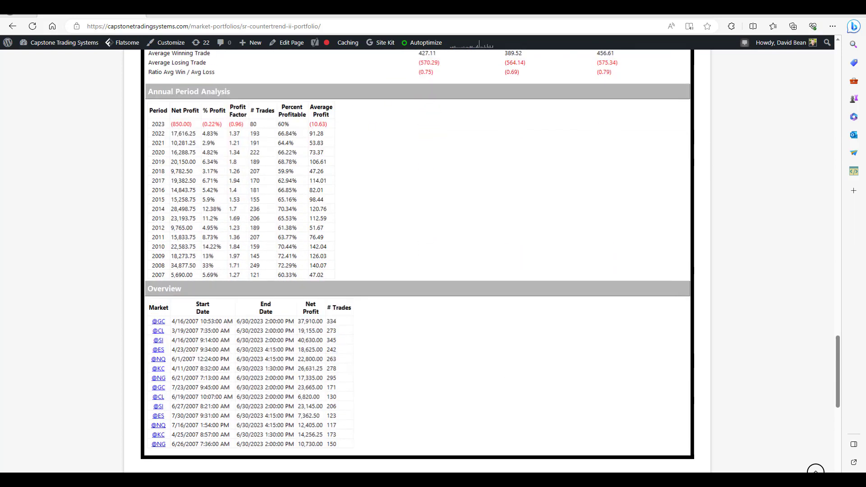
pyautogui.moveTo(439, 223)
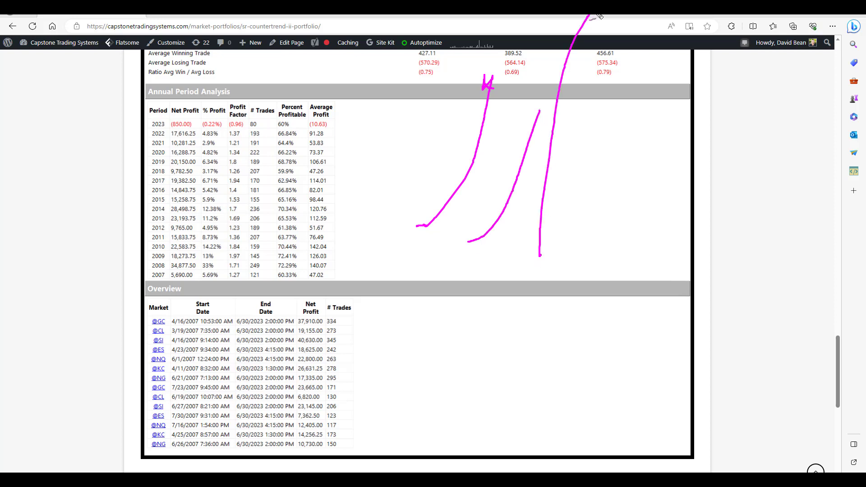
pyautogui.moveTo(587, 269)
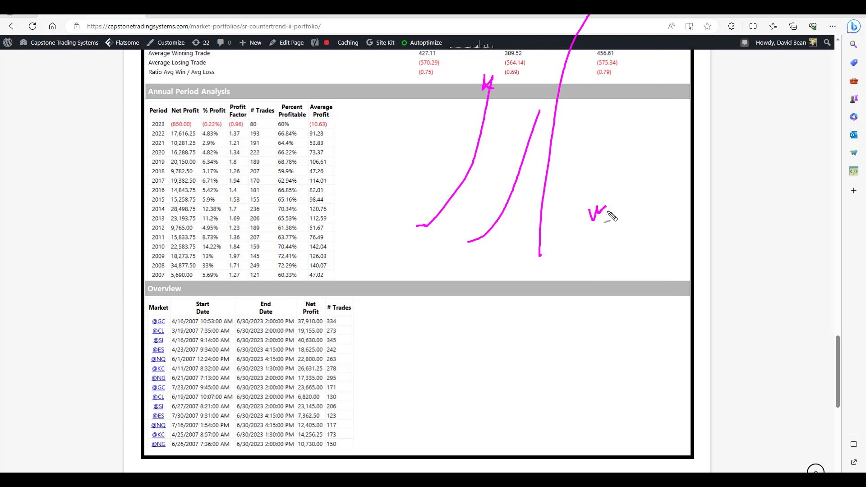
# - Sketch magenta price swings with a 50 min note, a rising 3h leg and downward arrows
pyautogui.moveTo(593, 215); pyautogui.dragTo(634, 205)
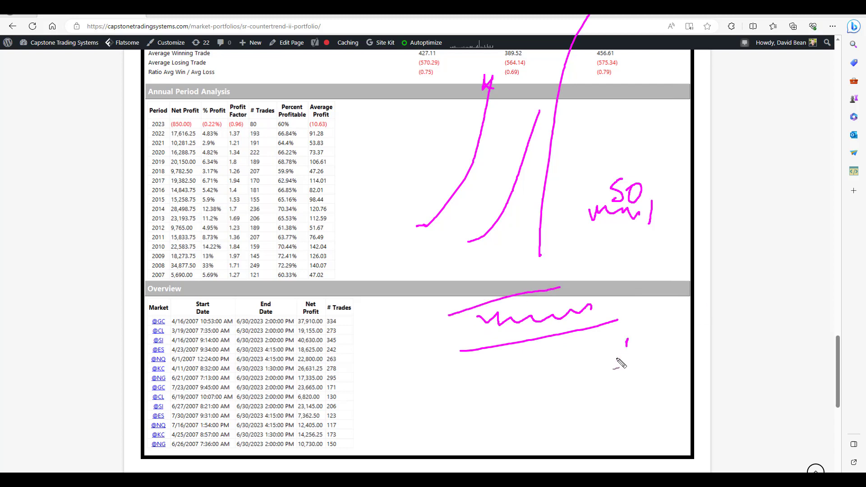
pyautogui.moveTo(654, 237); pyautogui.dragTo(615, 361)
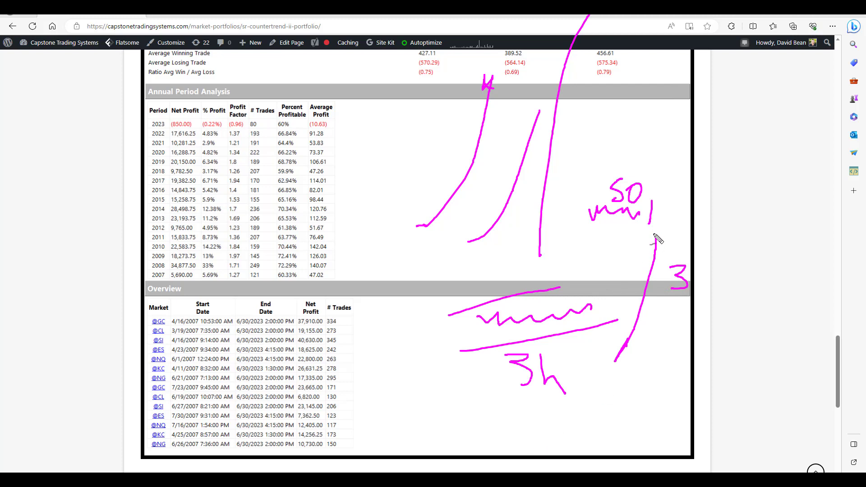
pyautogui.moveTo(655, 234); pyautogui.dragTo(720, 326)
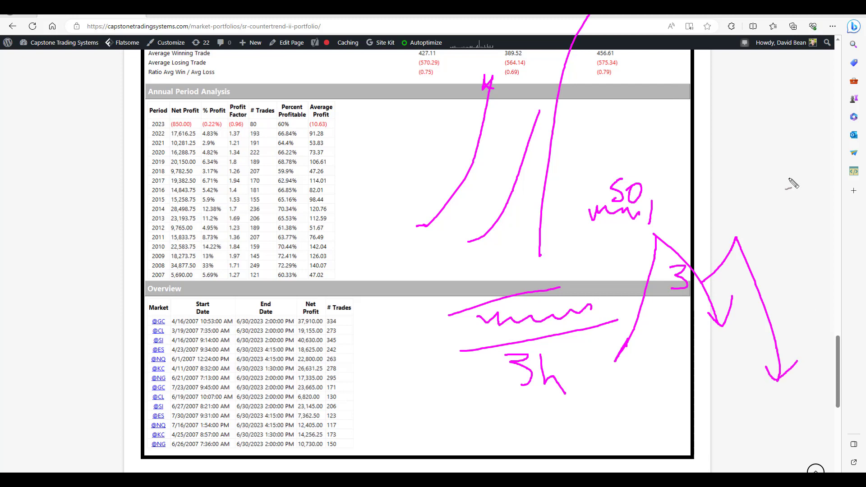
pyautogui.moveTo(746, 59)
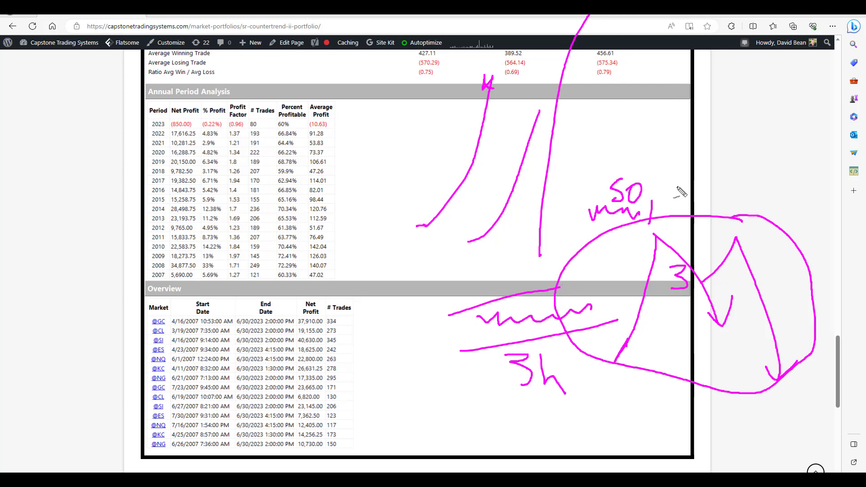
pyautogui.moveTo(460, 87)
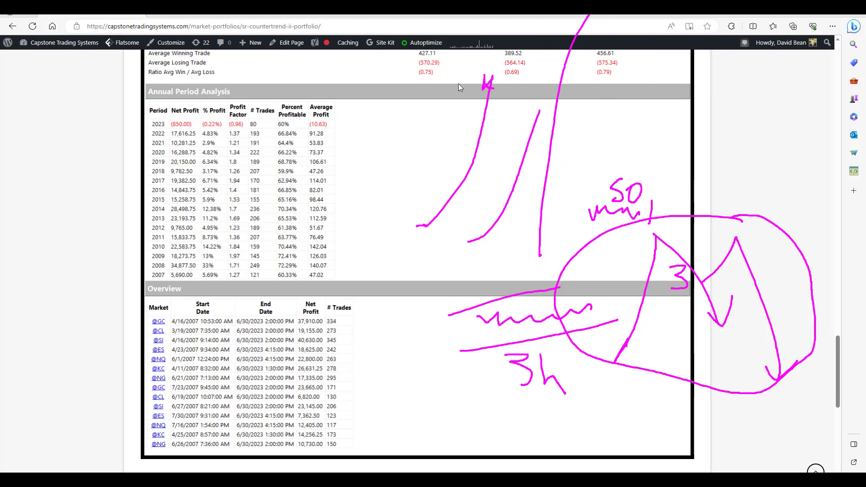
# - Loop the upper swing sketch, add pointing and downward arrows, and extend a line from the circled swings
pyautogui.moveTo(503, 55); pyautogui.dragTo(557, 287)
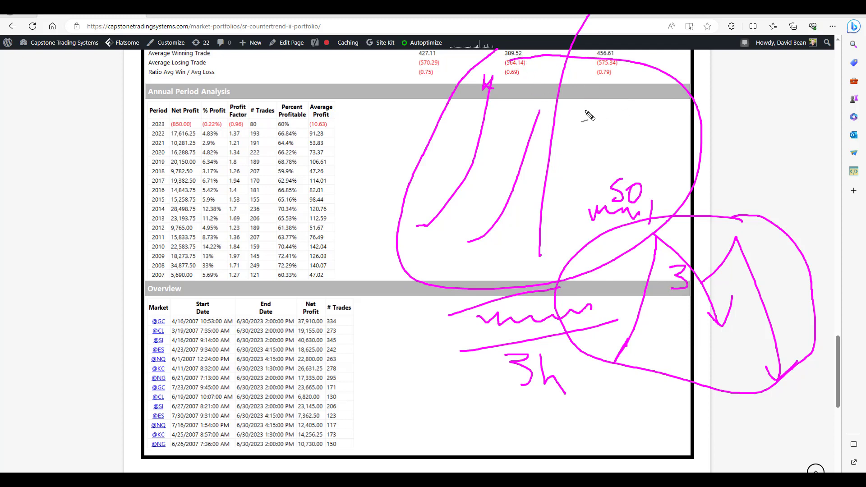
pyautogui.moveTo(707, 86)
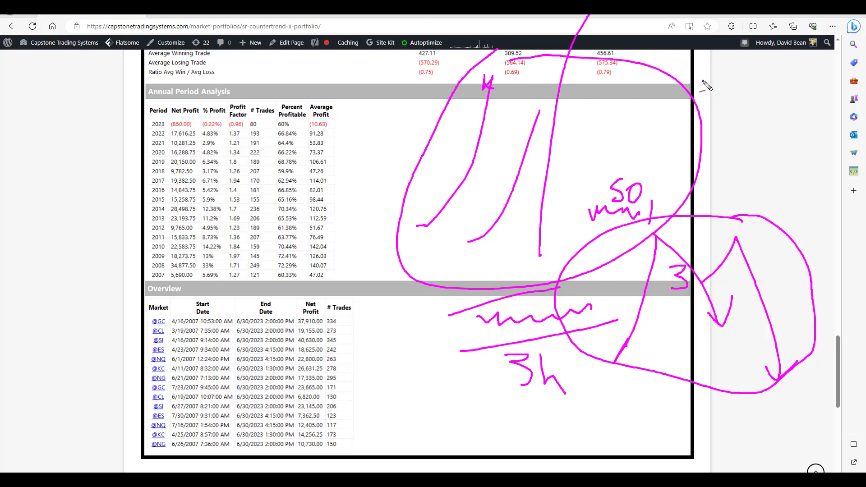
pyautogui.moveTo(701, 83); pyautogui.dragTo(552, 119)
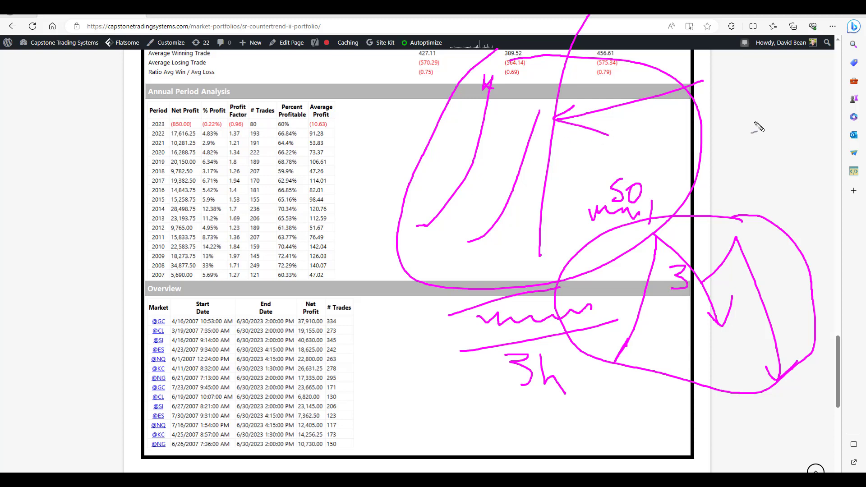
pyautogui.moveTo(756, 121); pyautogui.dragTo(762, 231)
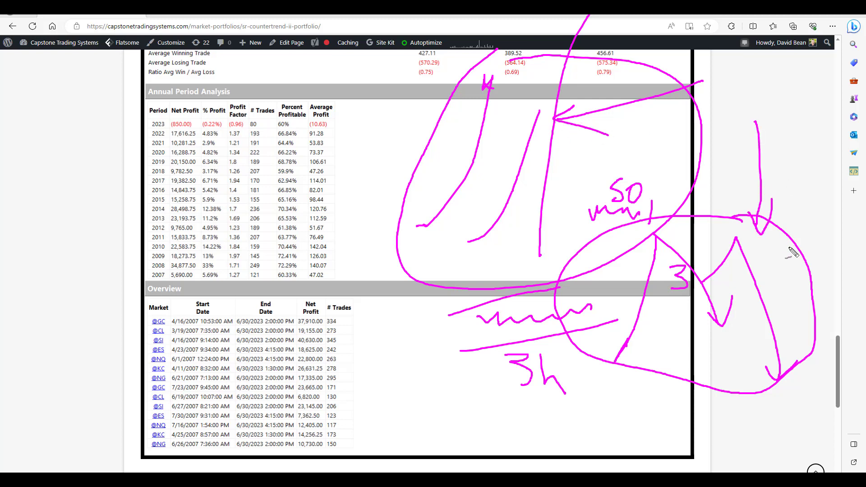
pyautogui.moveTo(712, 462)
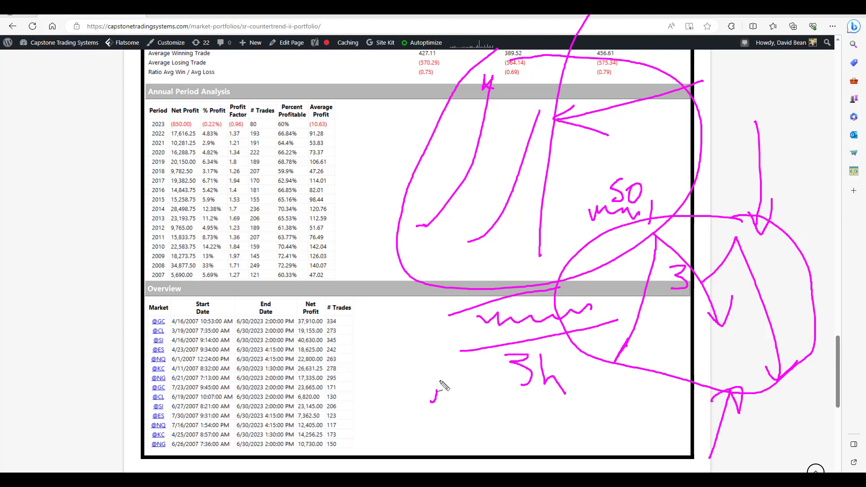
pyautogui.moveTo(433, 400); pyautogui.dragTo(471, 265)
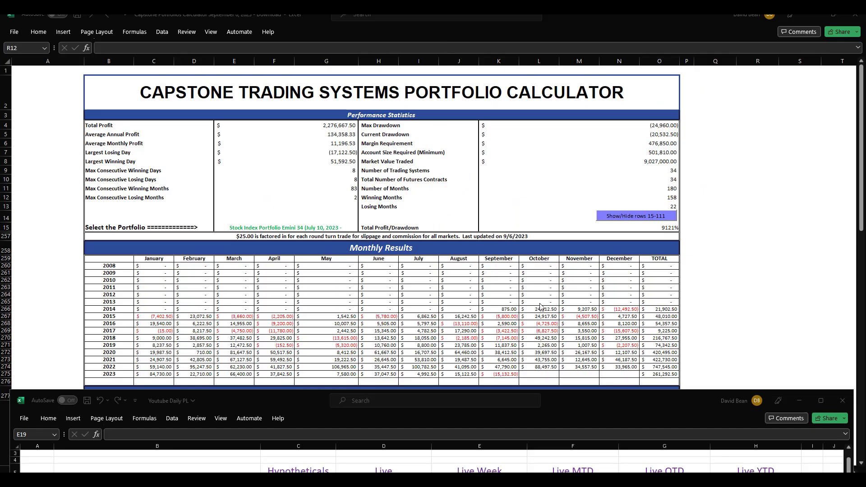
pyautogui.moveTo(585, 346)
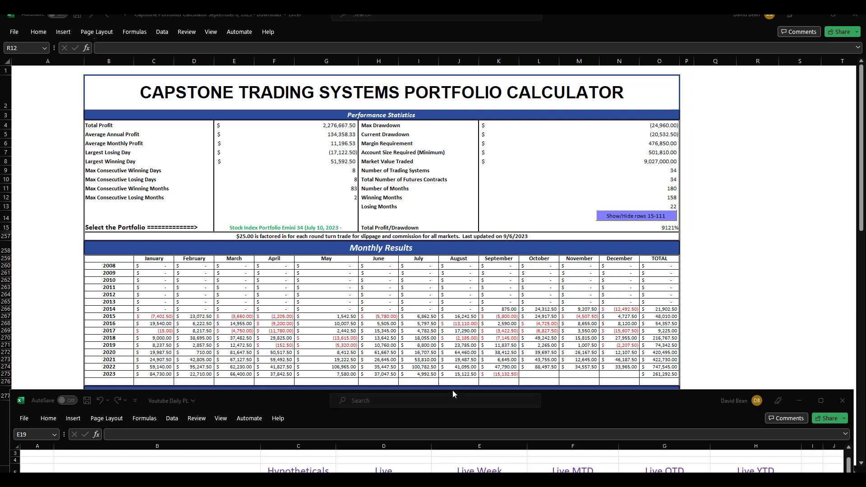
pyautogui.moveTo(421, 386)
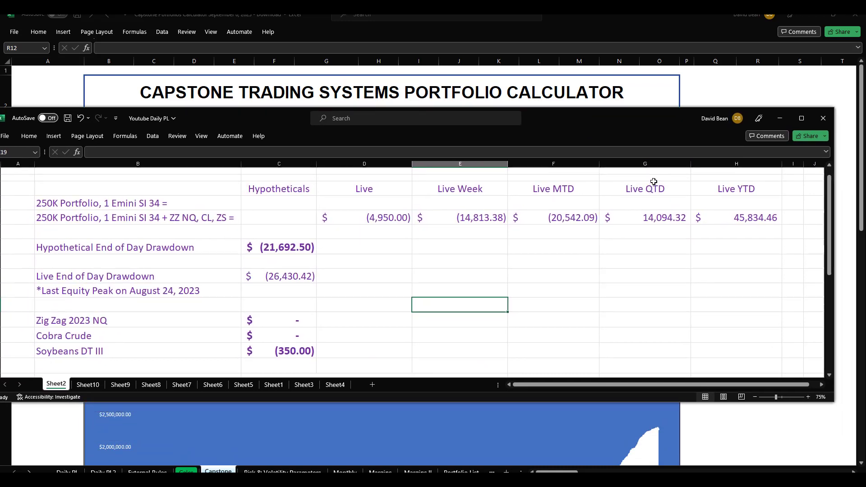
# - Select the Live QTD heading in the Youtube Daily PL workbook over the portfolio calculator
pyautogui.click(644, 188)
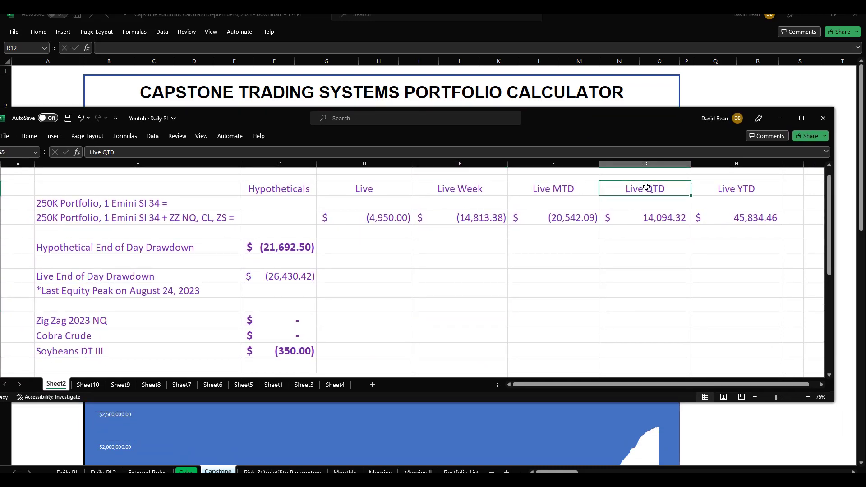
pyautogui.moveTo(634, 276)
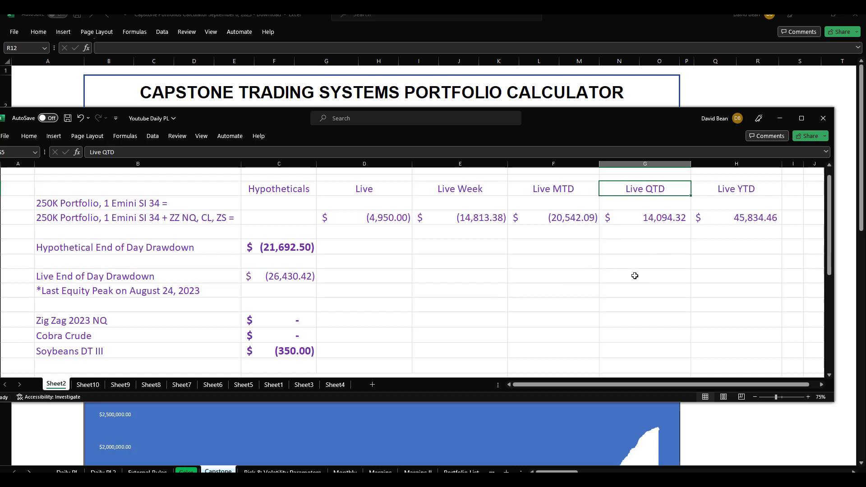
pyautogui.moveTo(754, 276)
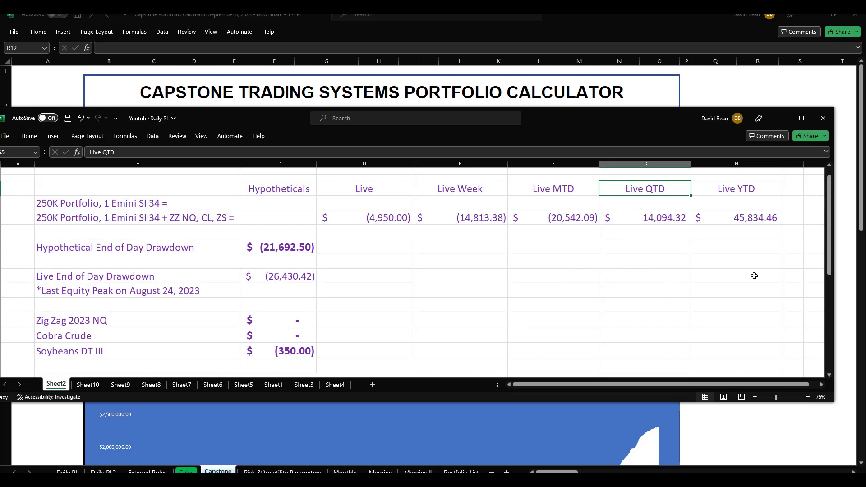